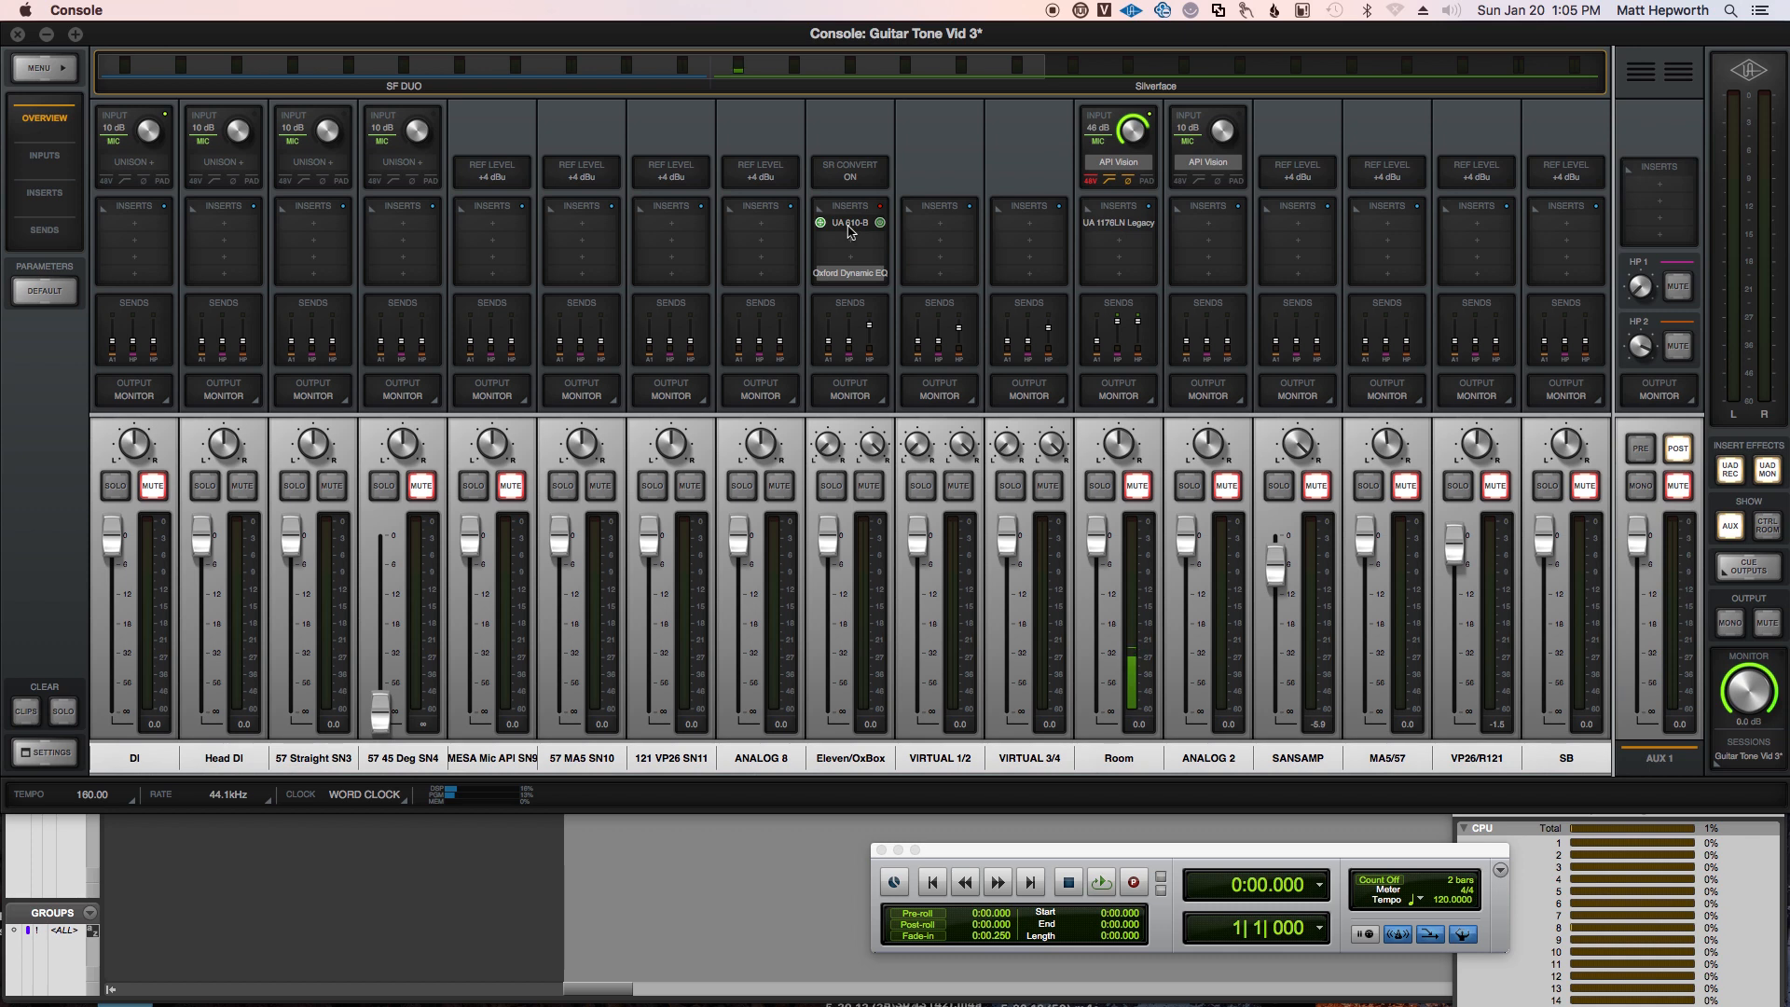
# Step: Glance at the Eleven/OxBox Oxford Dynamic EQ in Console, then move over to Pro Tools
pyautogui.click(821, 225)
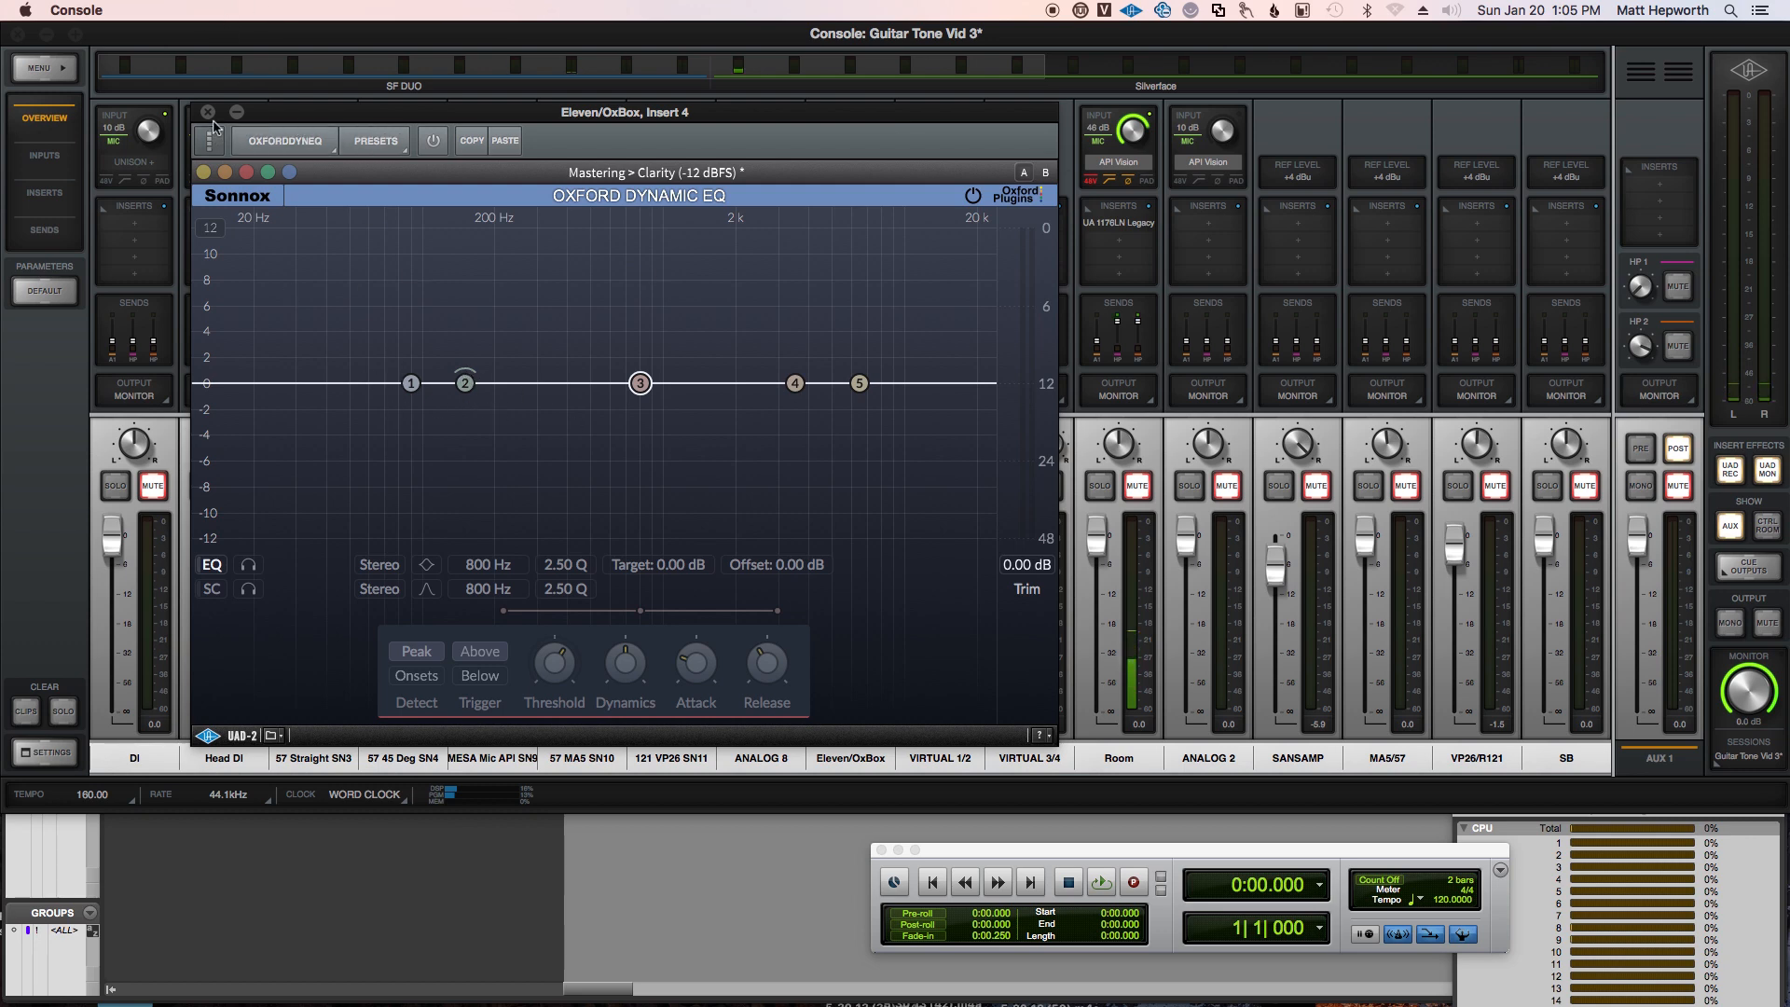
pyautogui.click(209, 138)
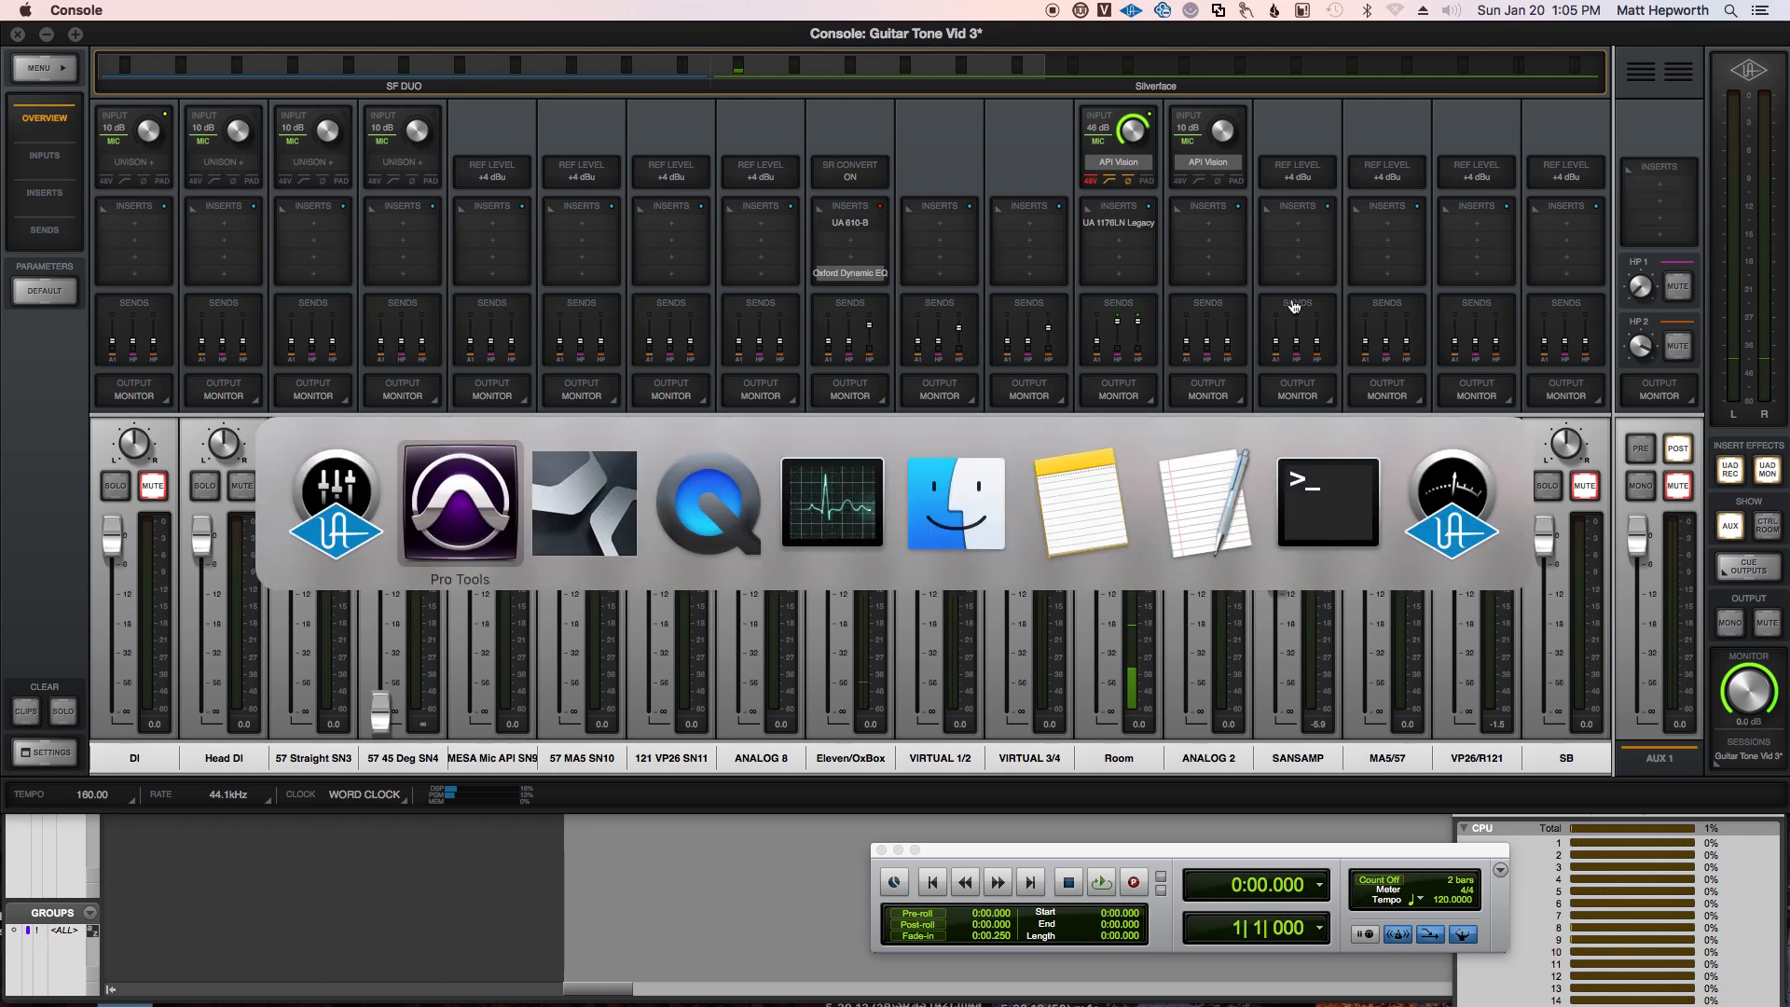
pyautogui.click(459, 508)
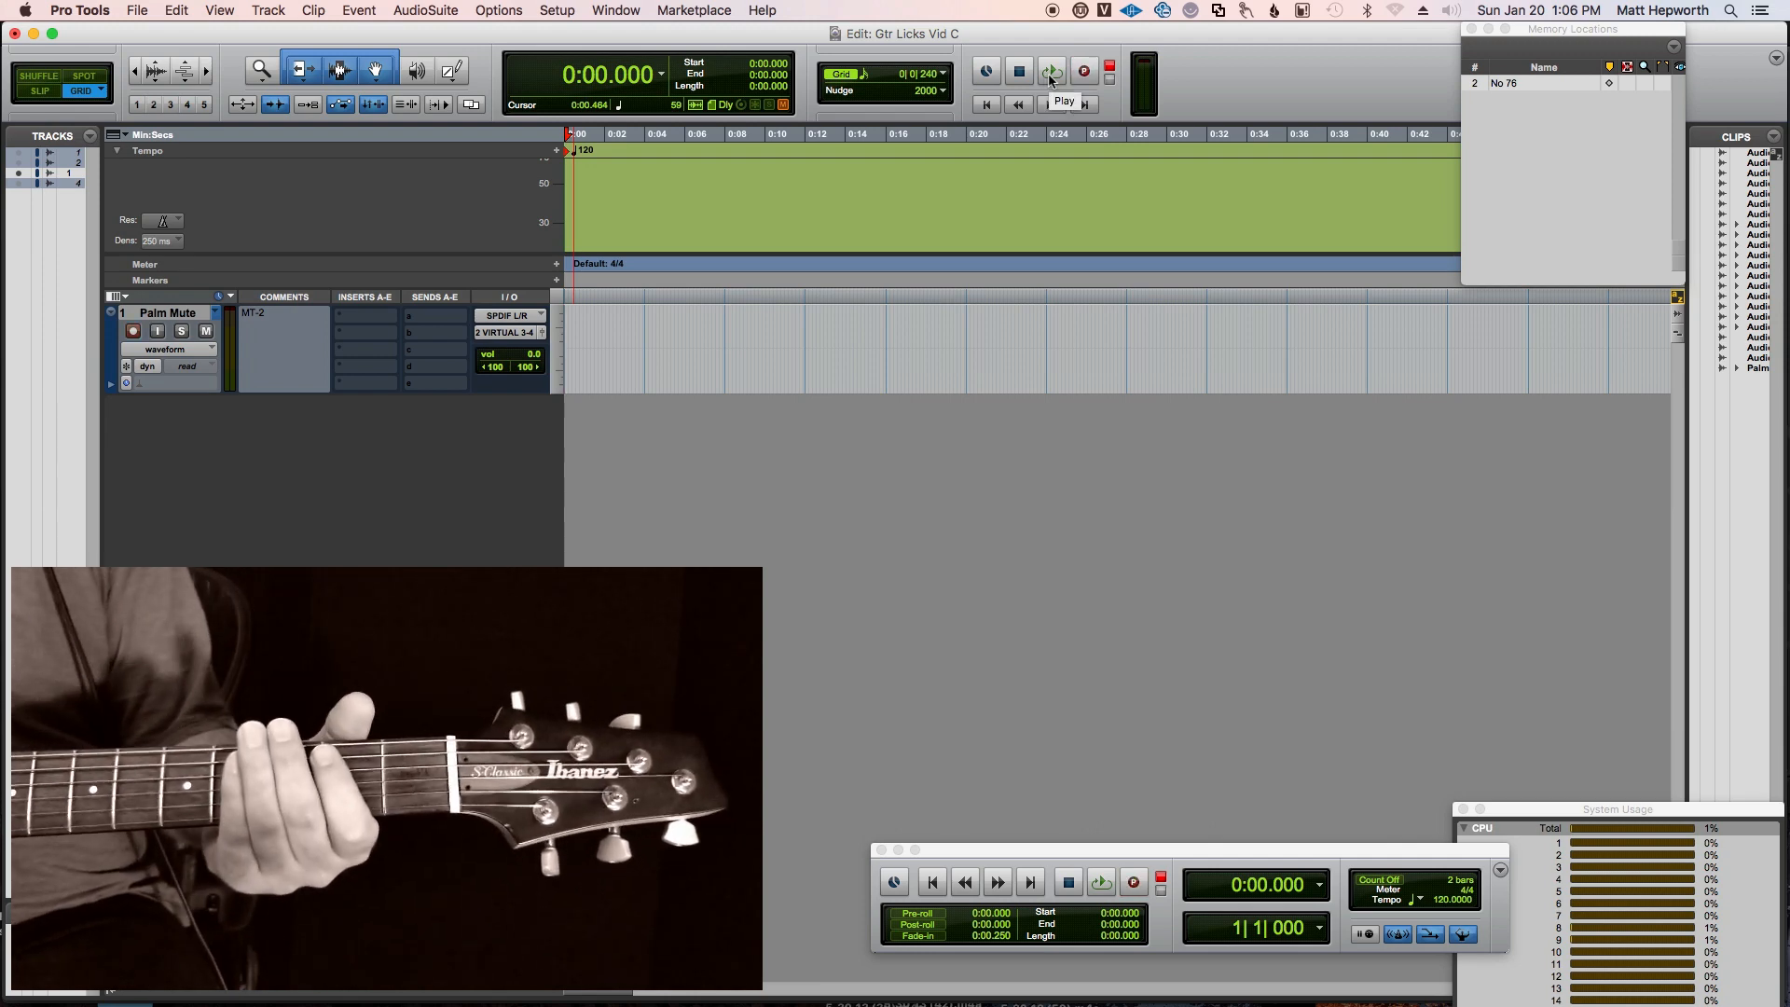
# Step: Record a roughly 30-second palm-mute guitar take (clip Palm Mute_15) on the Palm Mute track
pyautogui.click(1078, 73)
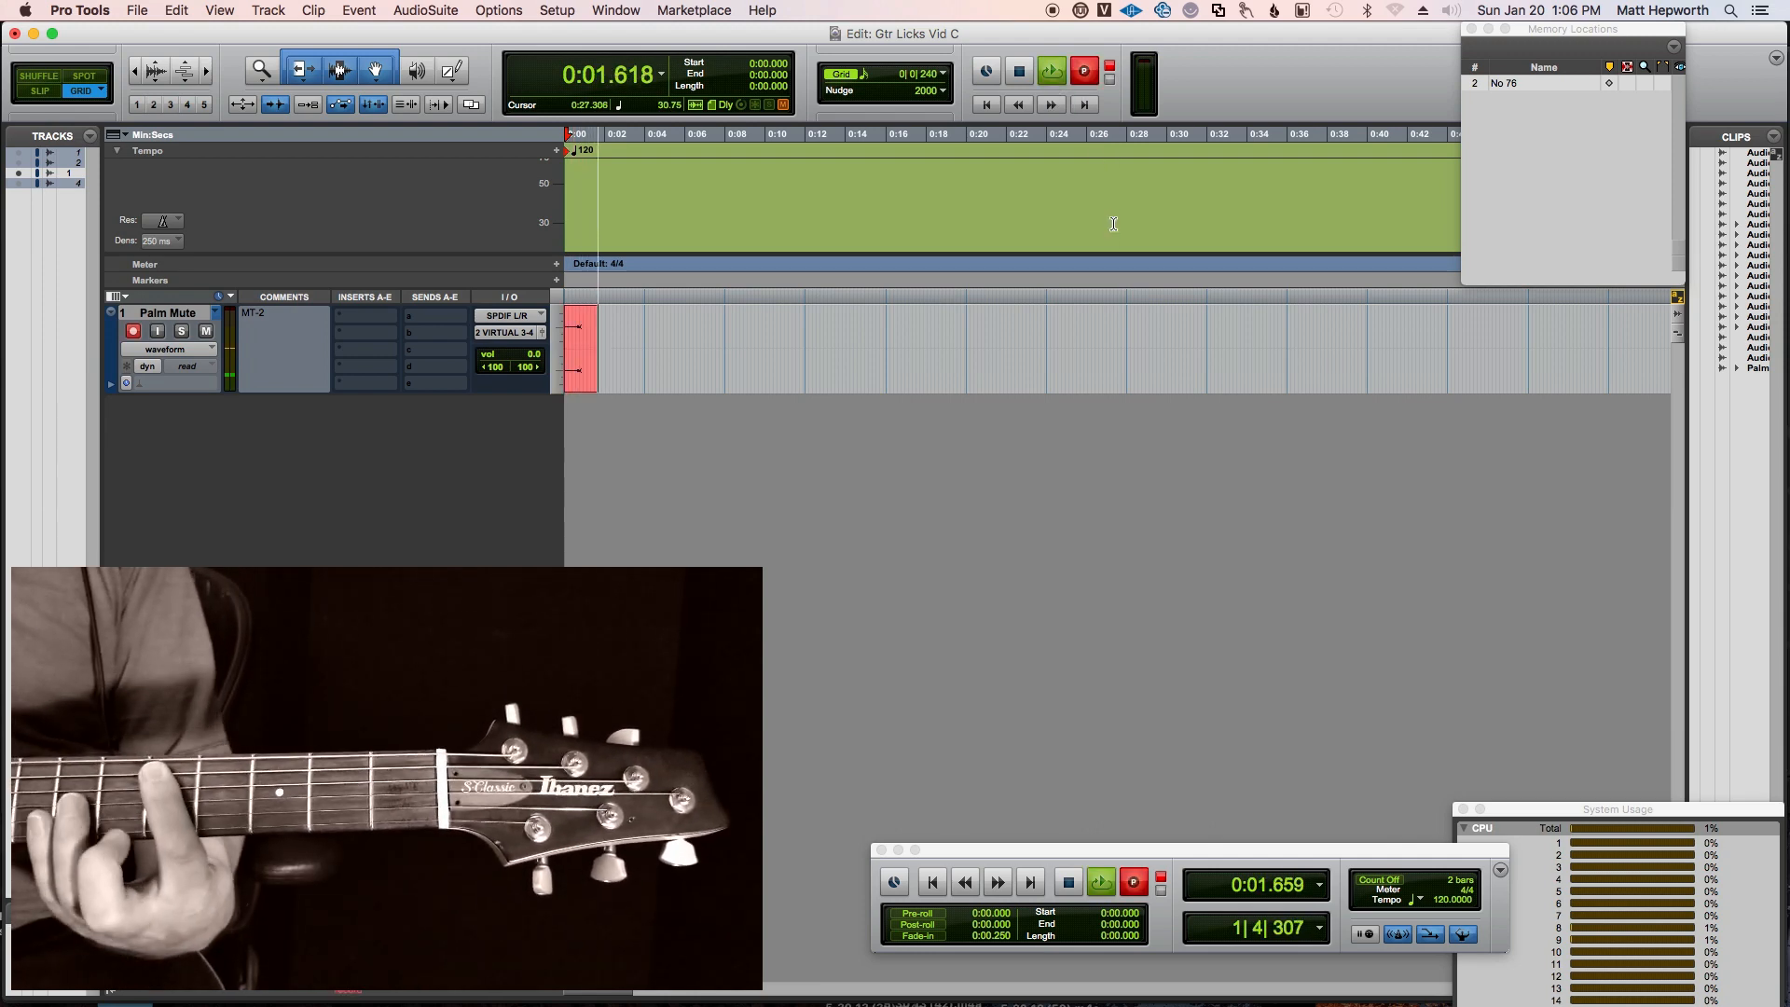
pyautogui.click(1101, 882)
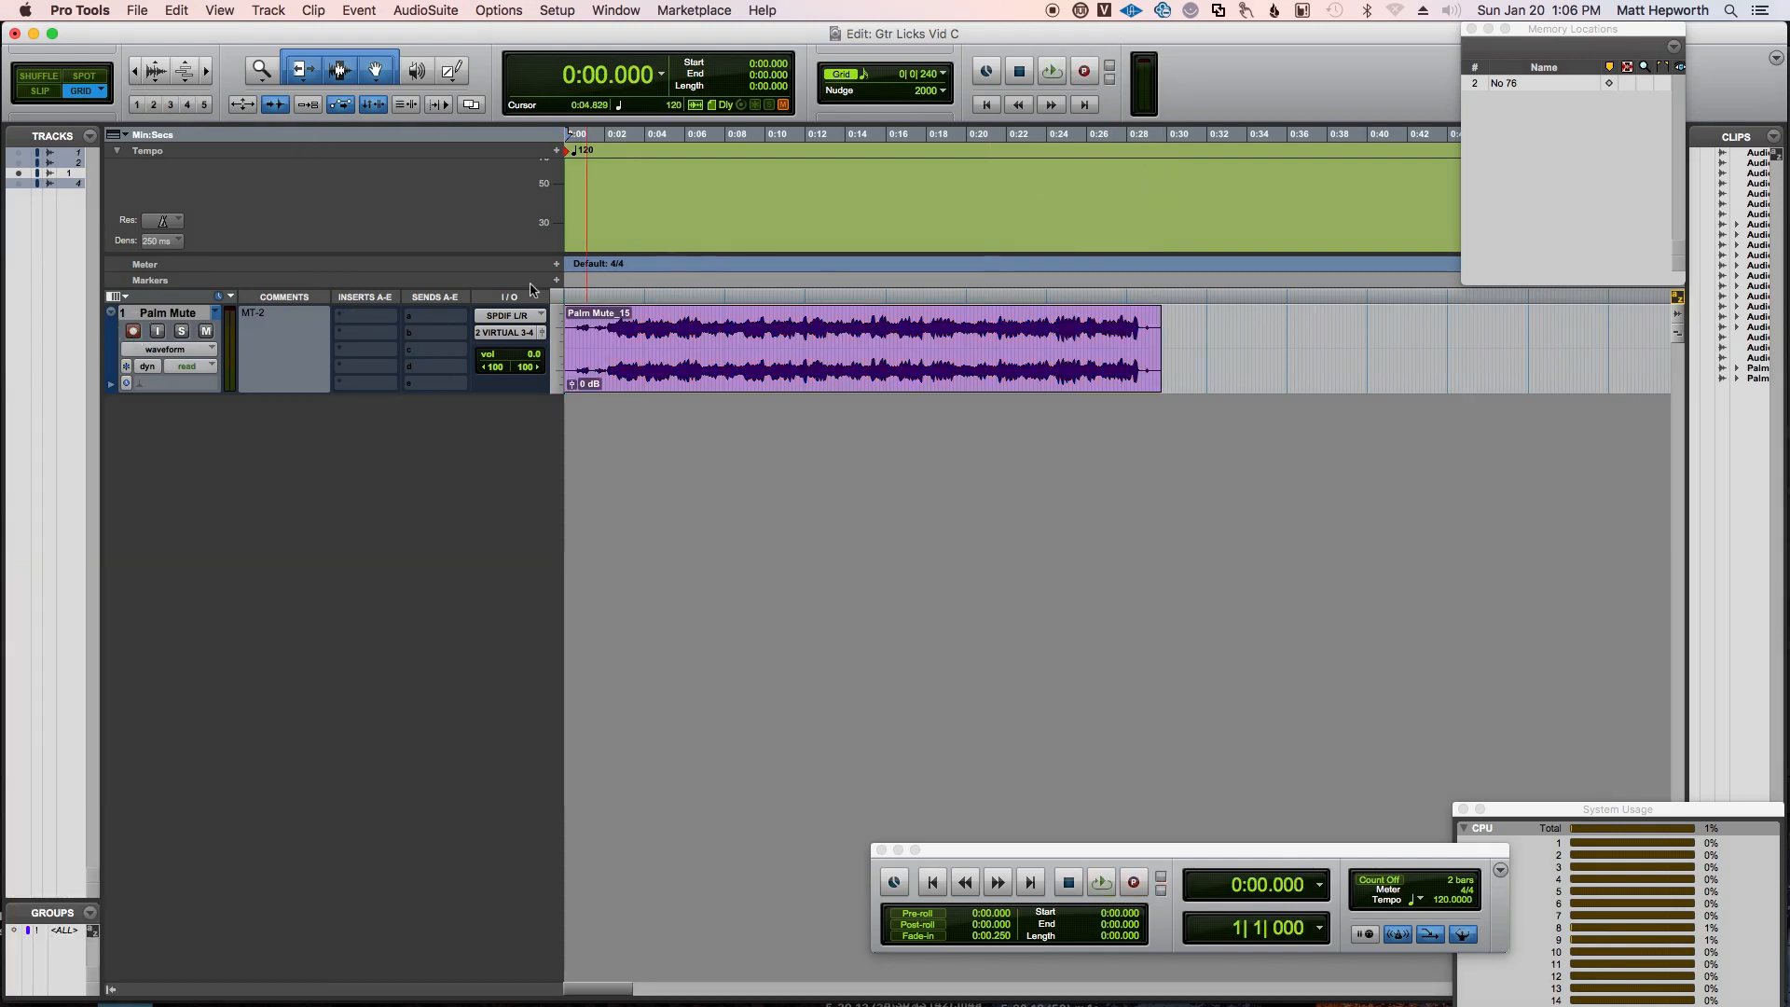
# Step: Insert UAD Oxford Dynamic EQ on the Palm Mute track, loaded with the 50 Hz Boom preset
pyautogui.click(366, 314)
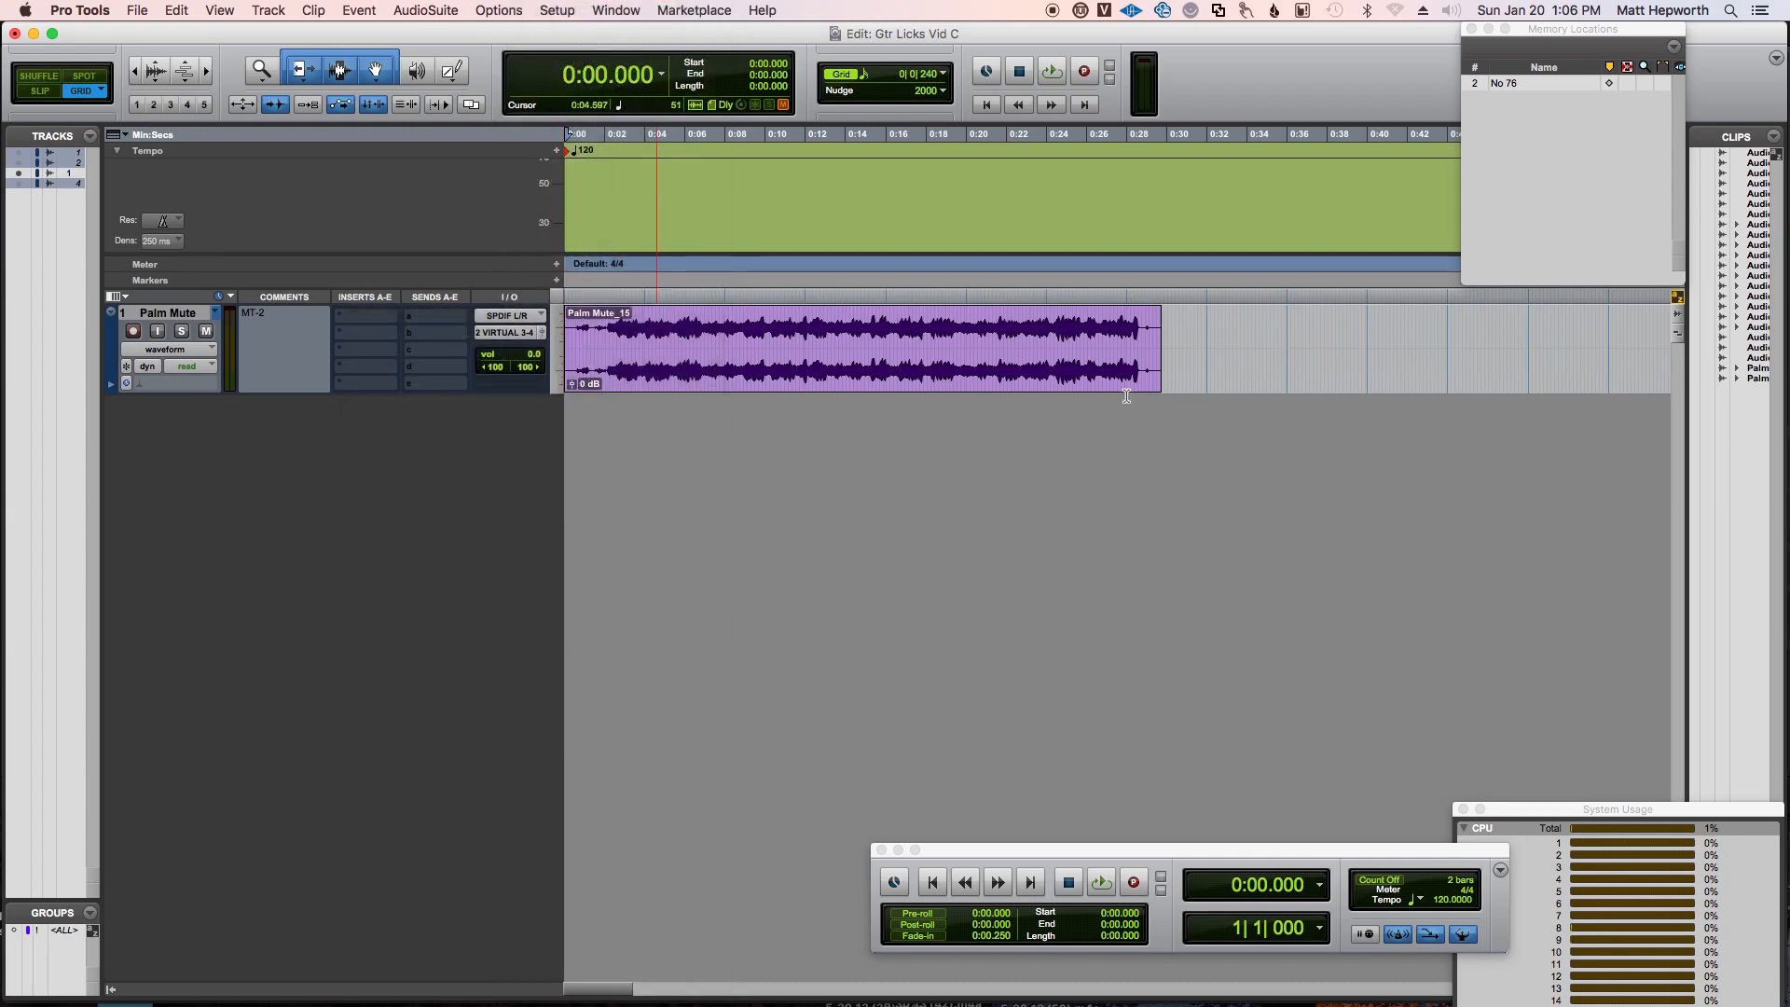
pyautogui.moveTo(713, 481)
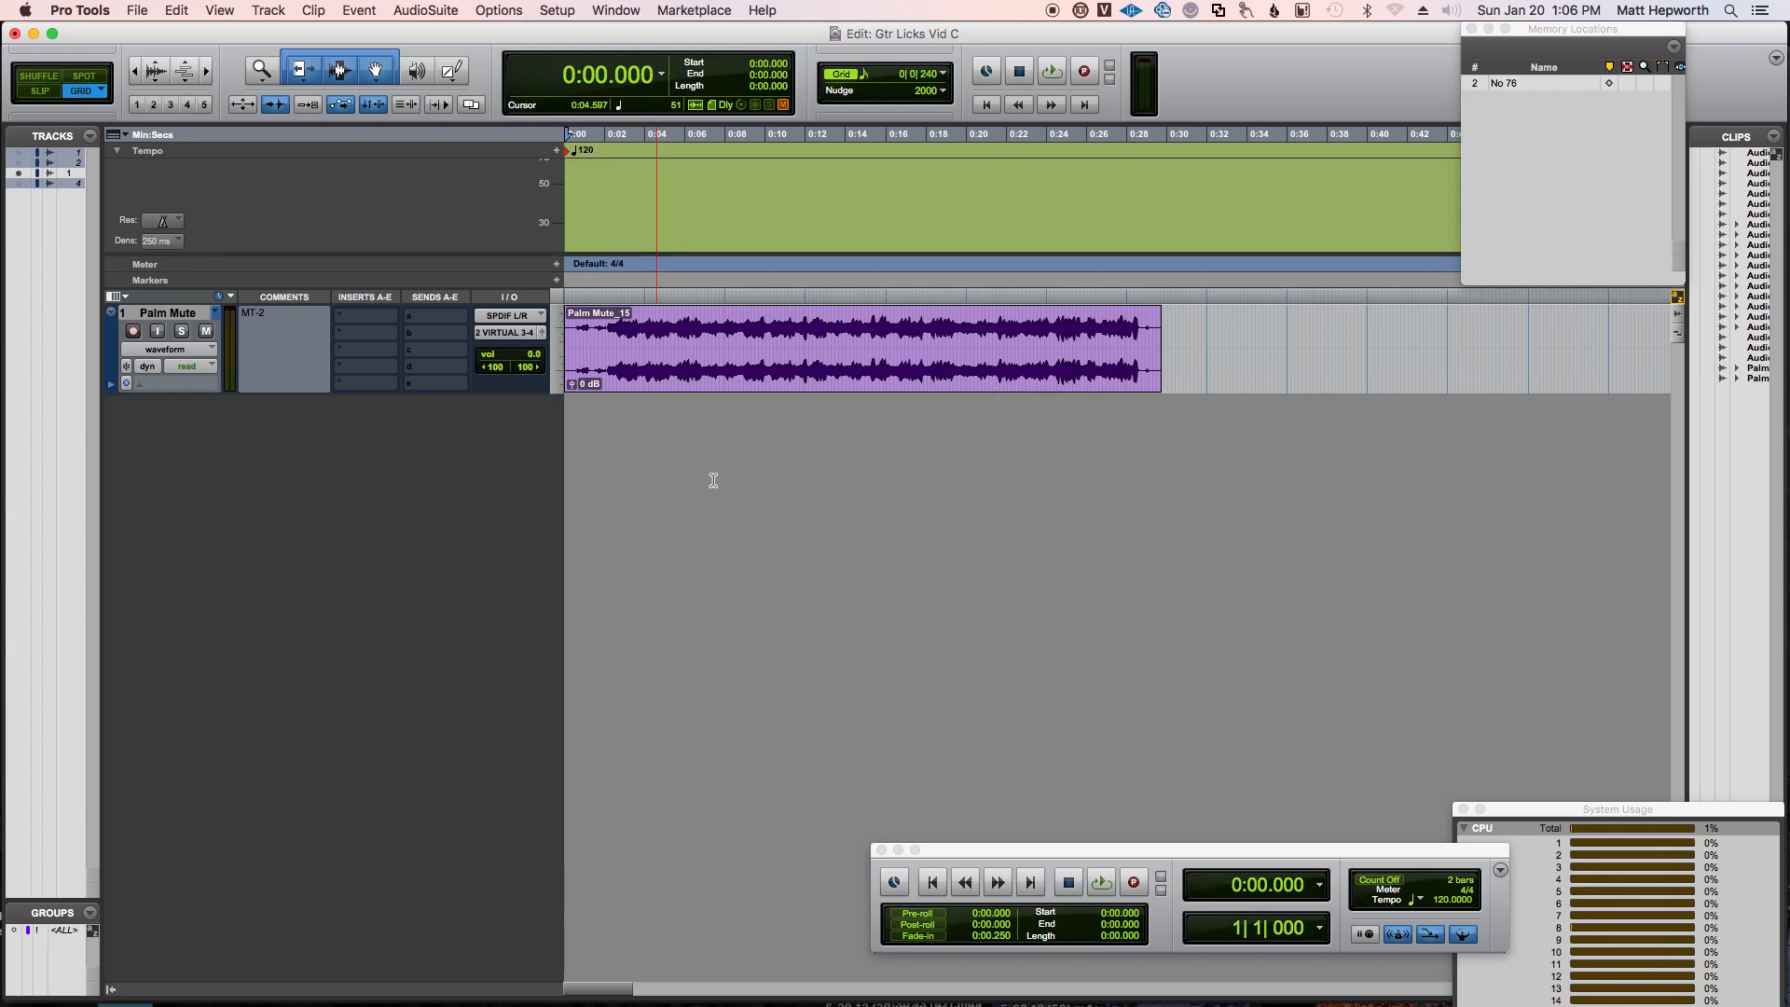
pyautogui.click(366, 315)
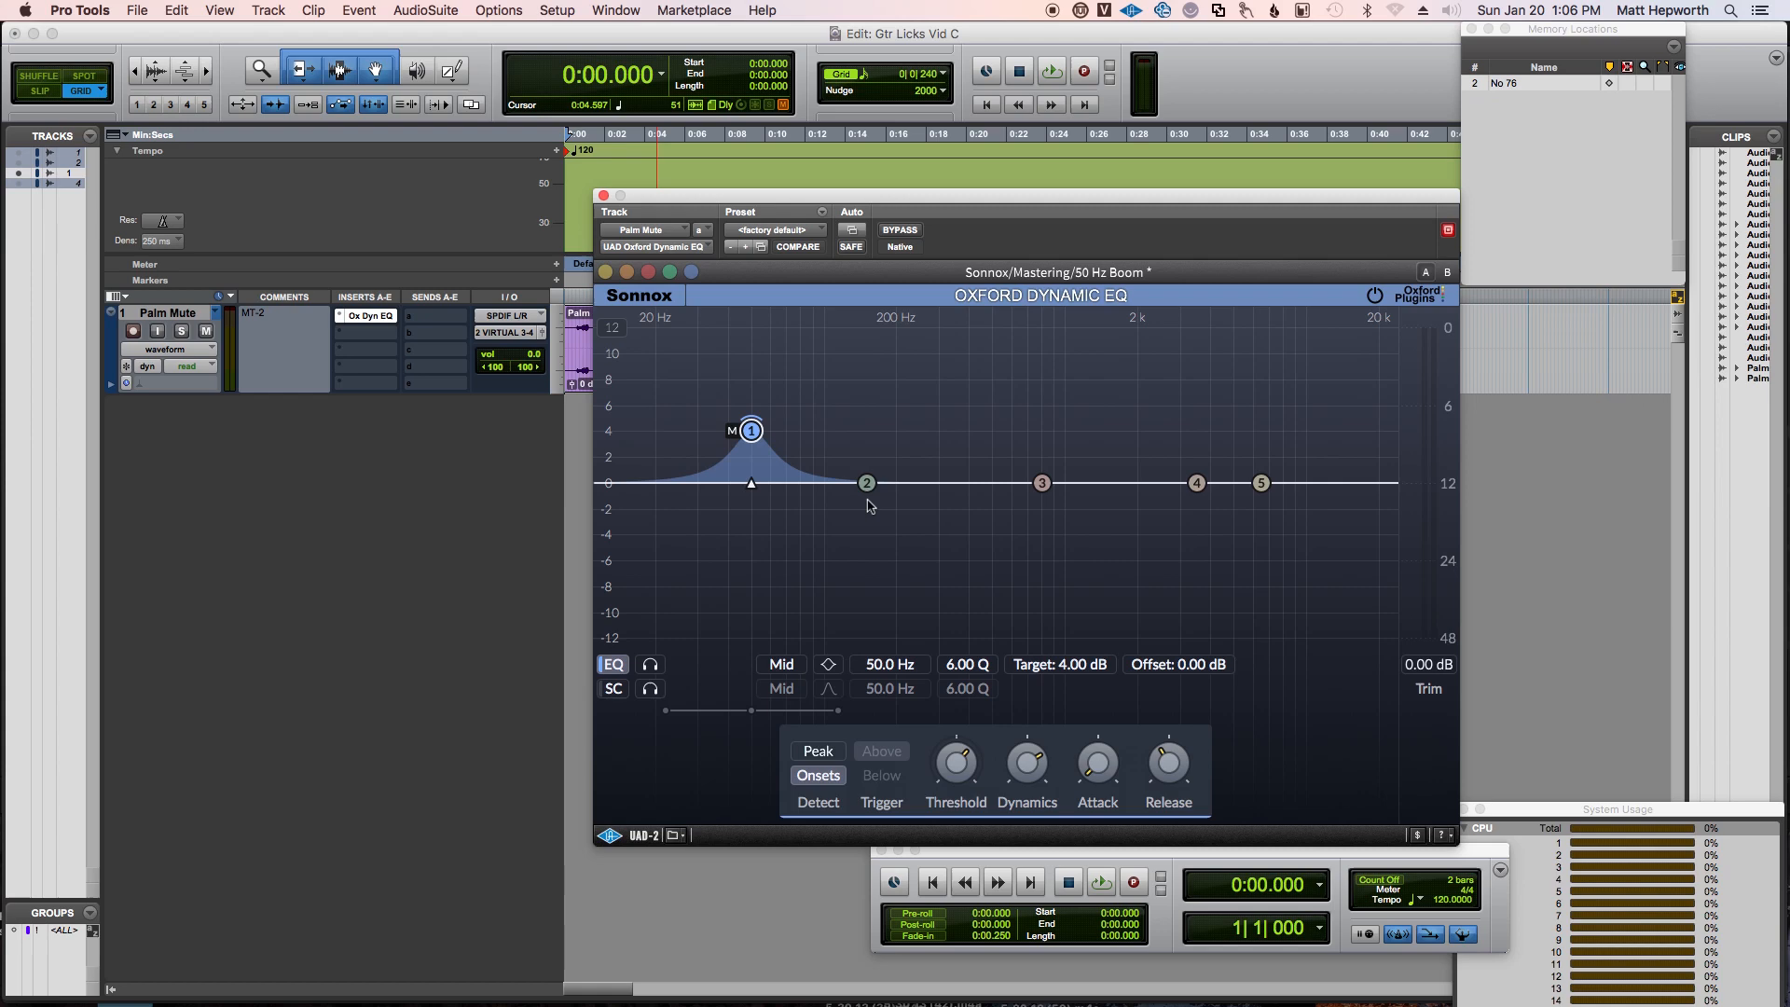
pyautogui.moveTo(868, 506)
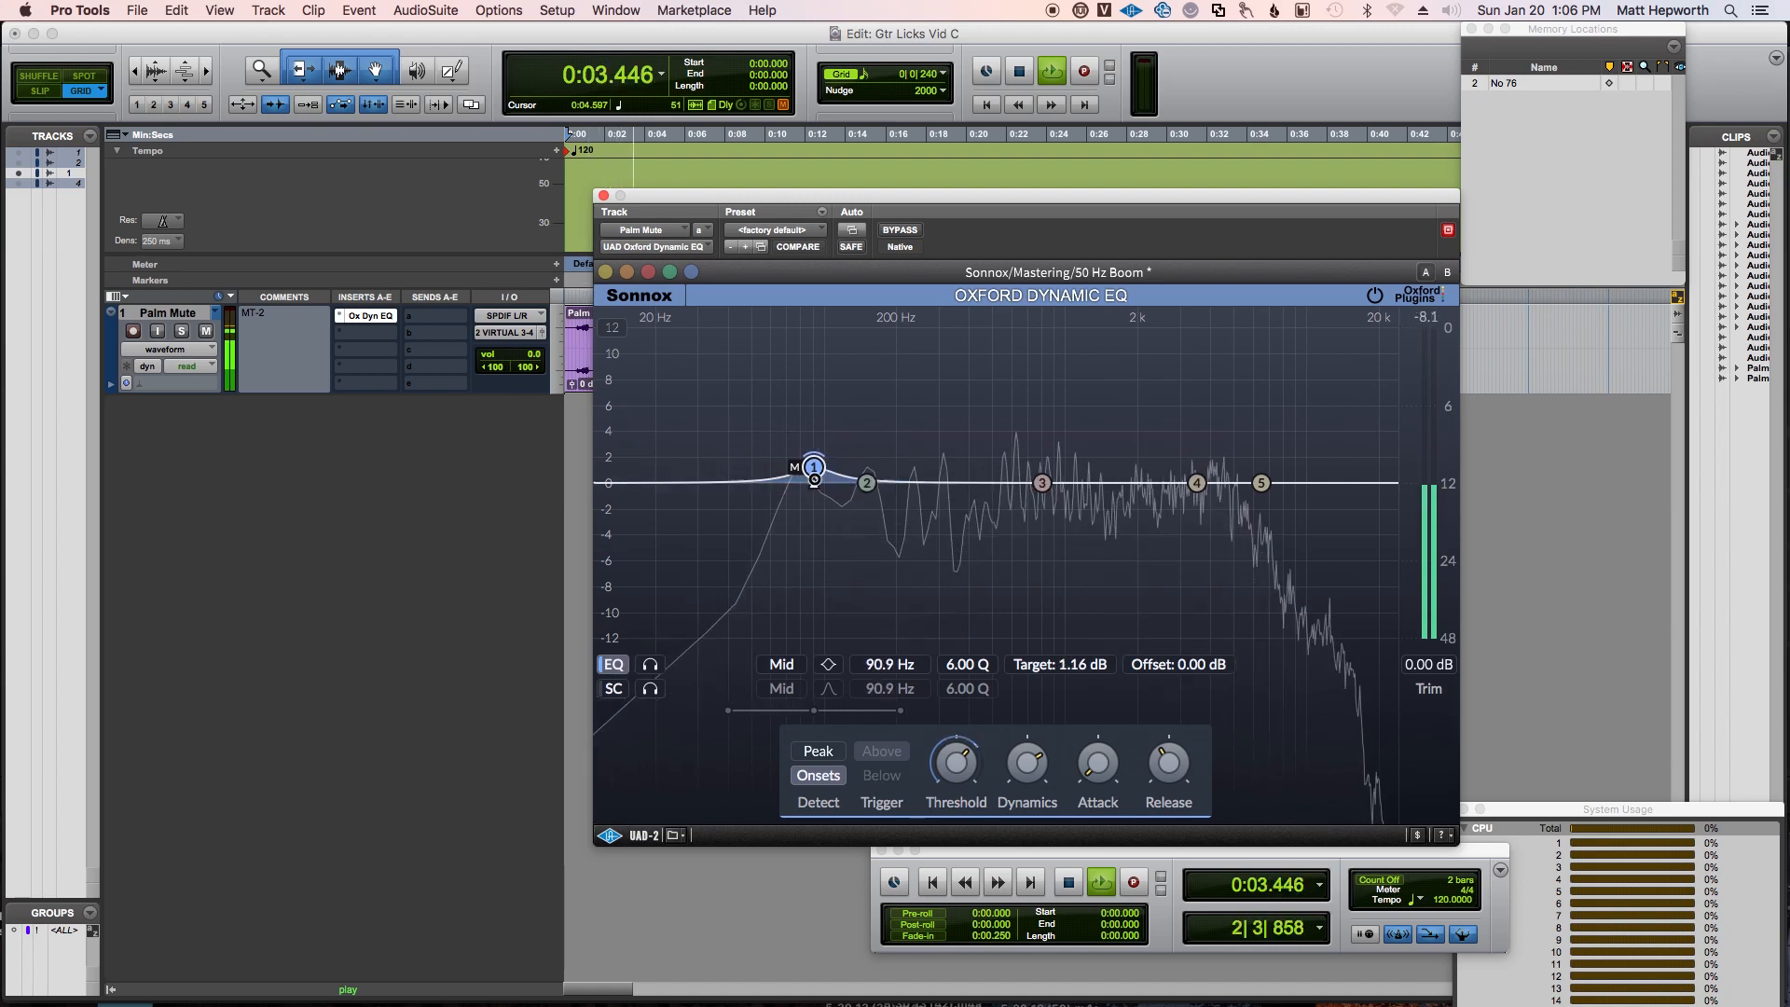
# Step: Pull band 1 down into a cut of about -2.4 dB near 88 Hz during playback
pyautogui.moveTo(813, 468); pyautogui.dragTo(806, 508)
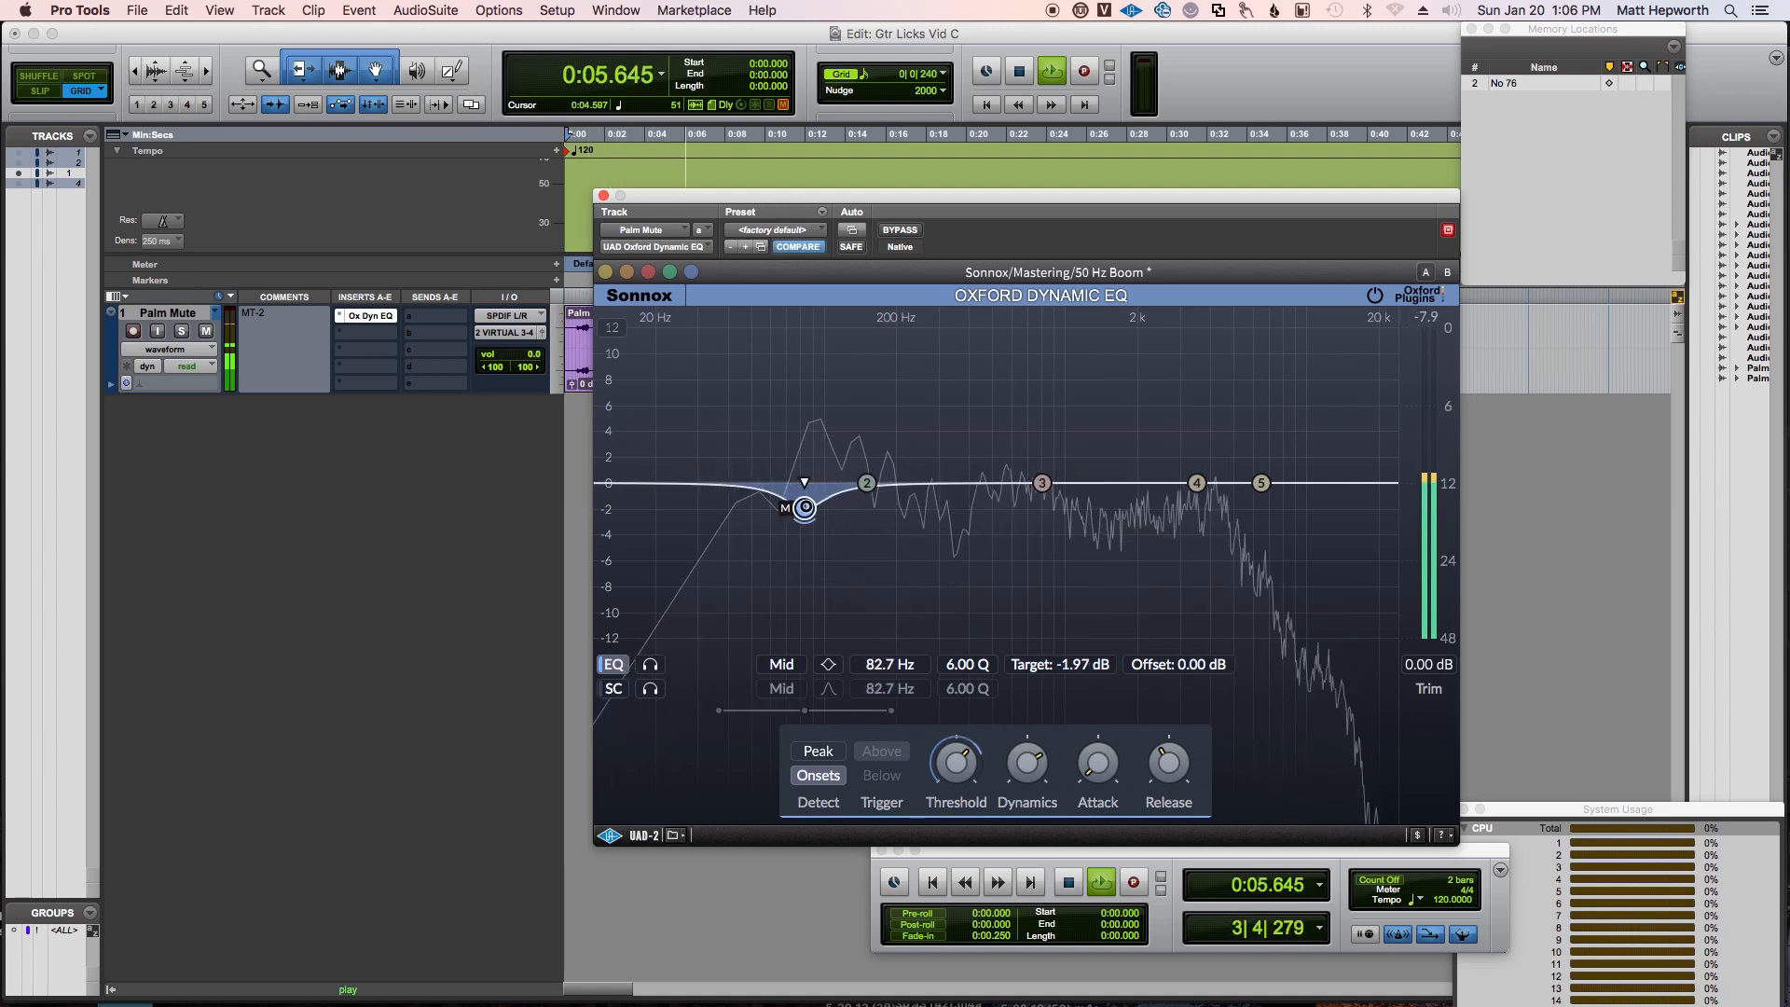
pyautogui.moveTo(806, 508); pyautogui.dragTo(812, 506)
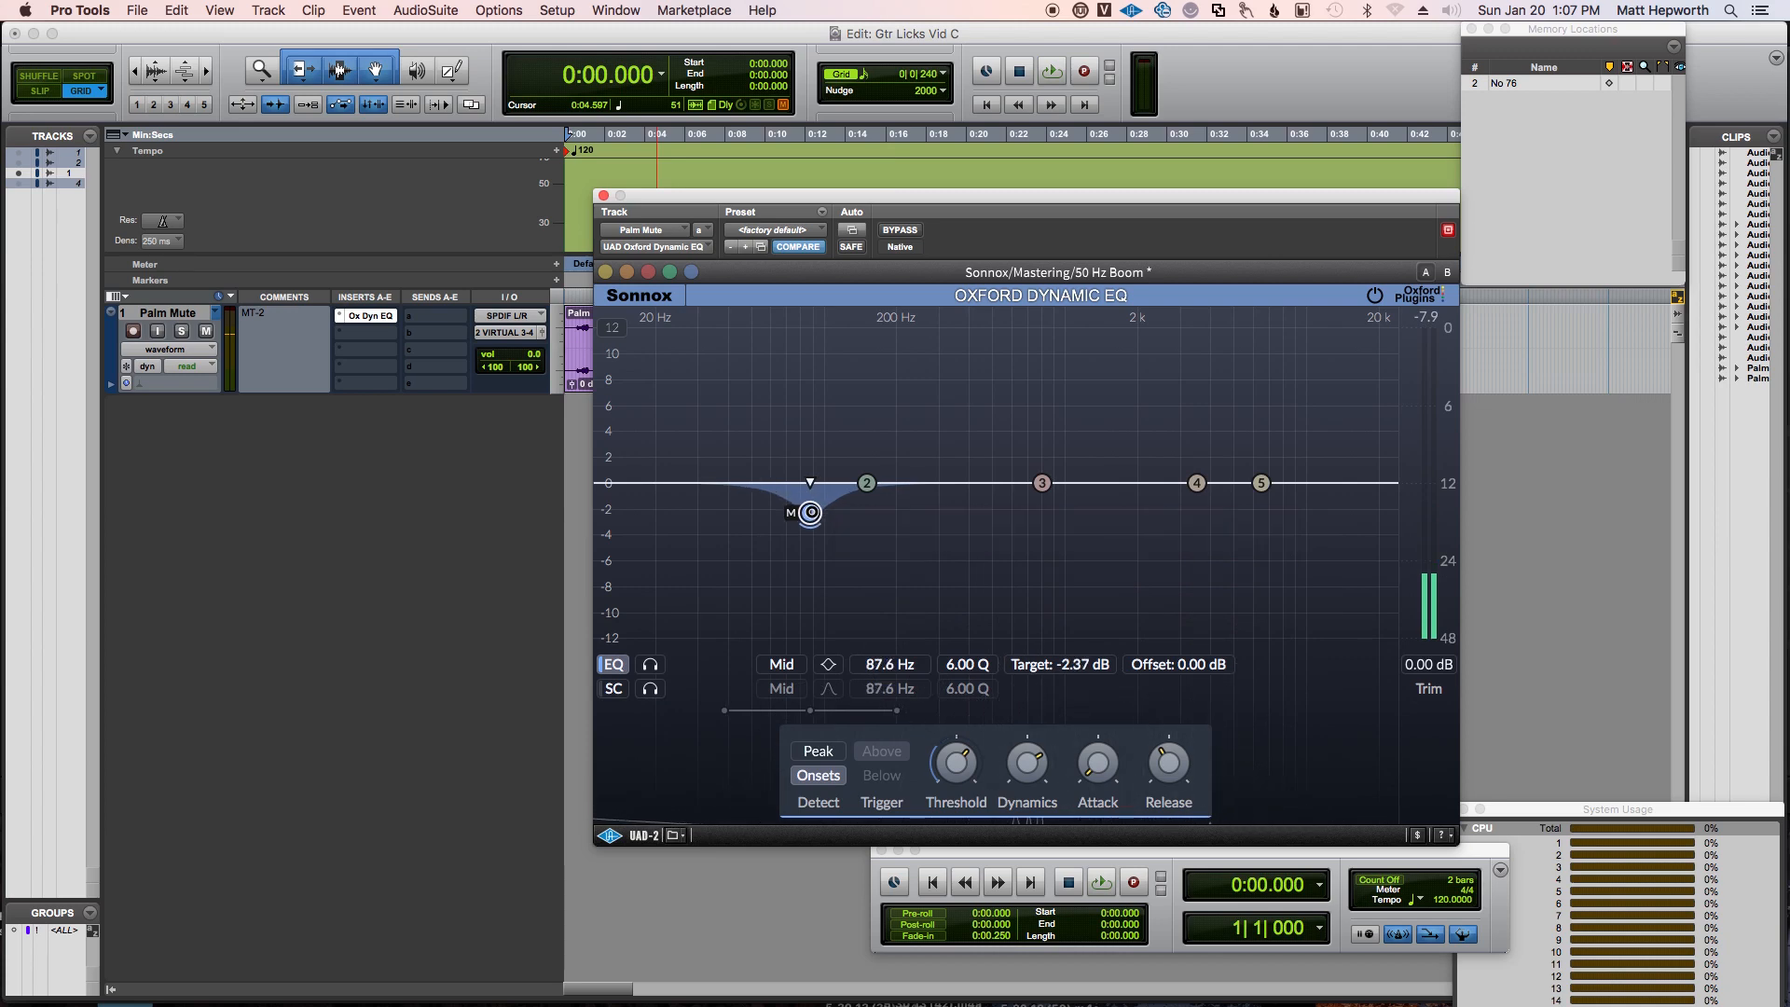
pyautogui.moveTo(809, 511); pyautogui.dragTo(813, 507)
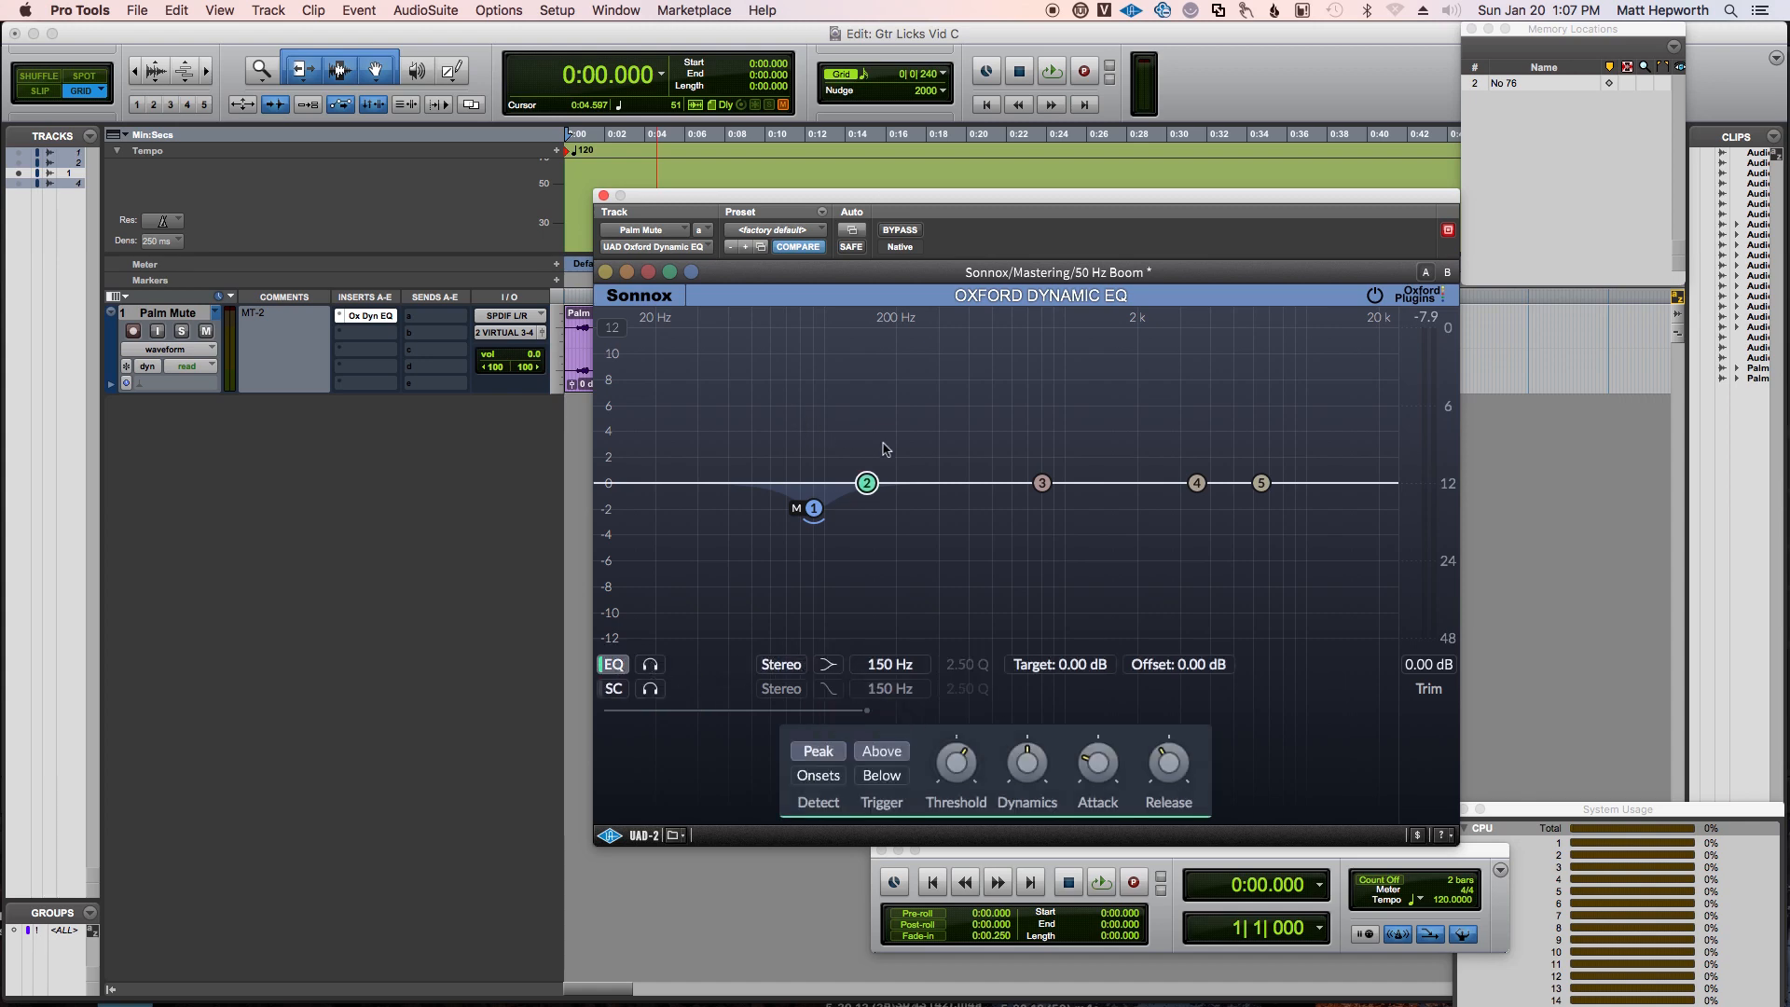
# Step: Make band 2 a low shelf cutting about 3.3 dB near 77 Hz with attack around 81 ms
pyautogui.moveTo(866, 481); pyautogui.dragTo(800, 516)
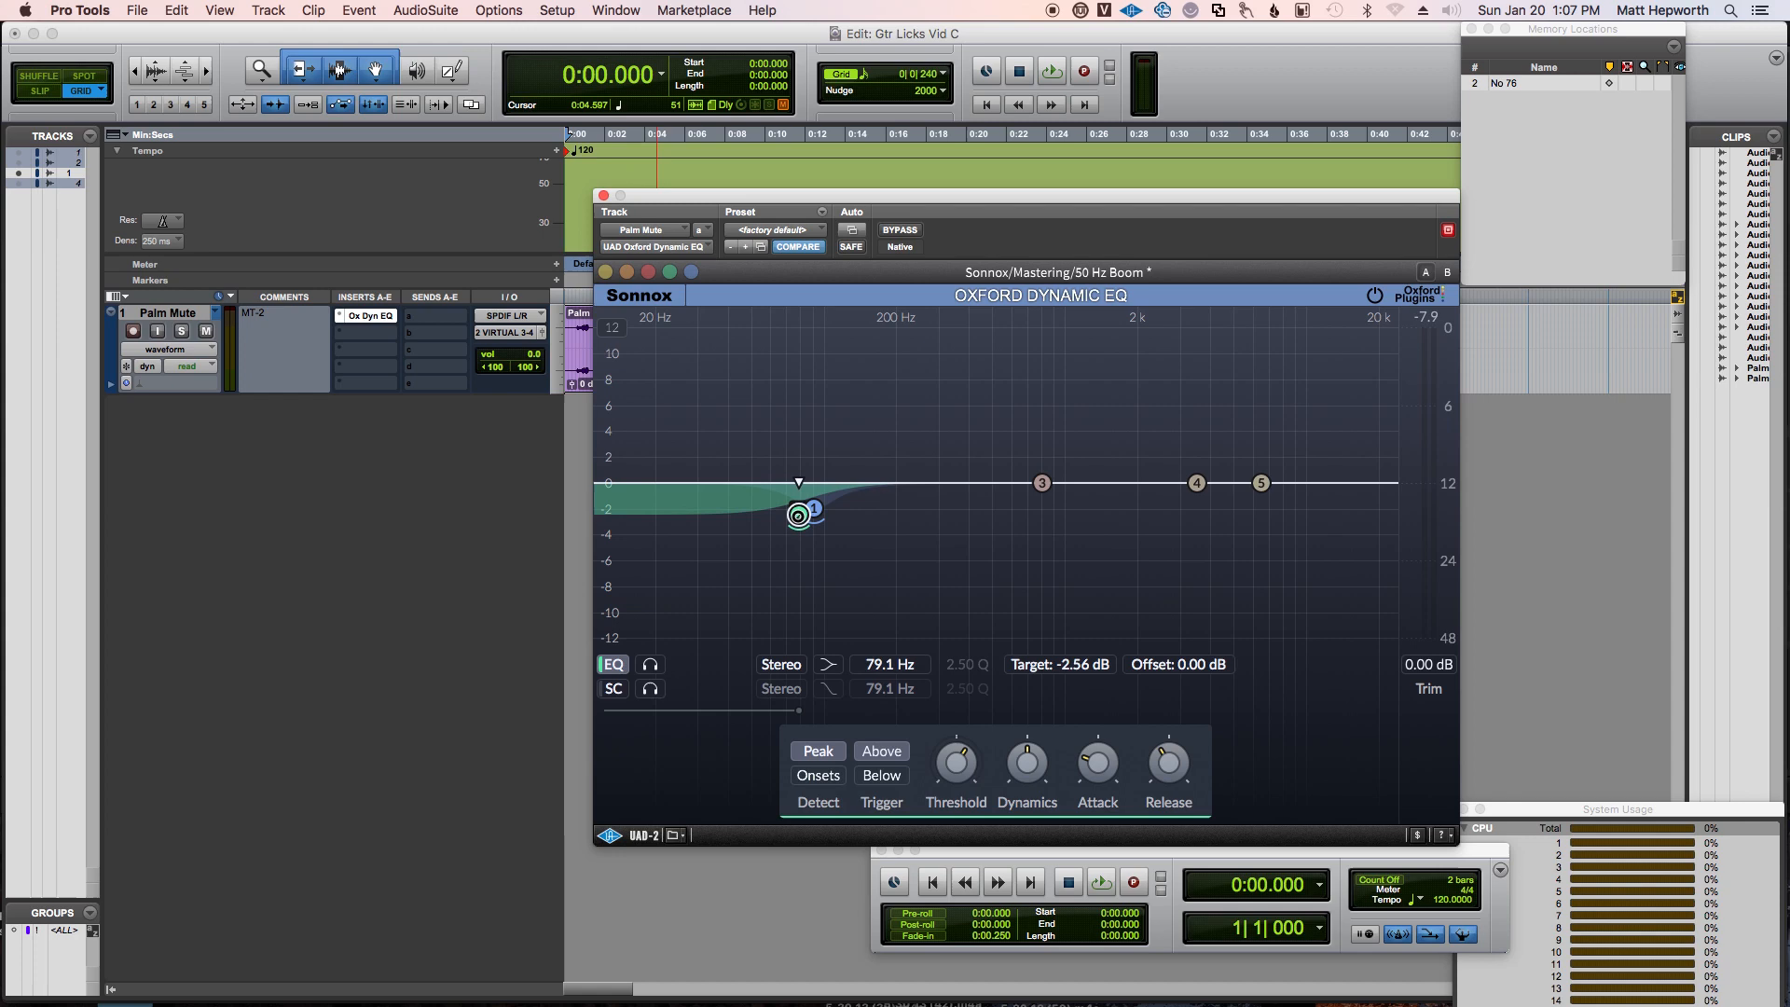
pyautogui.moveTo(800, 515); pyautogui.dragTo(794, 524)
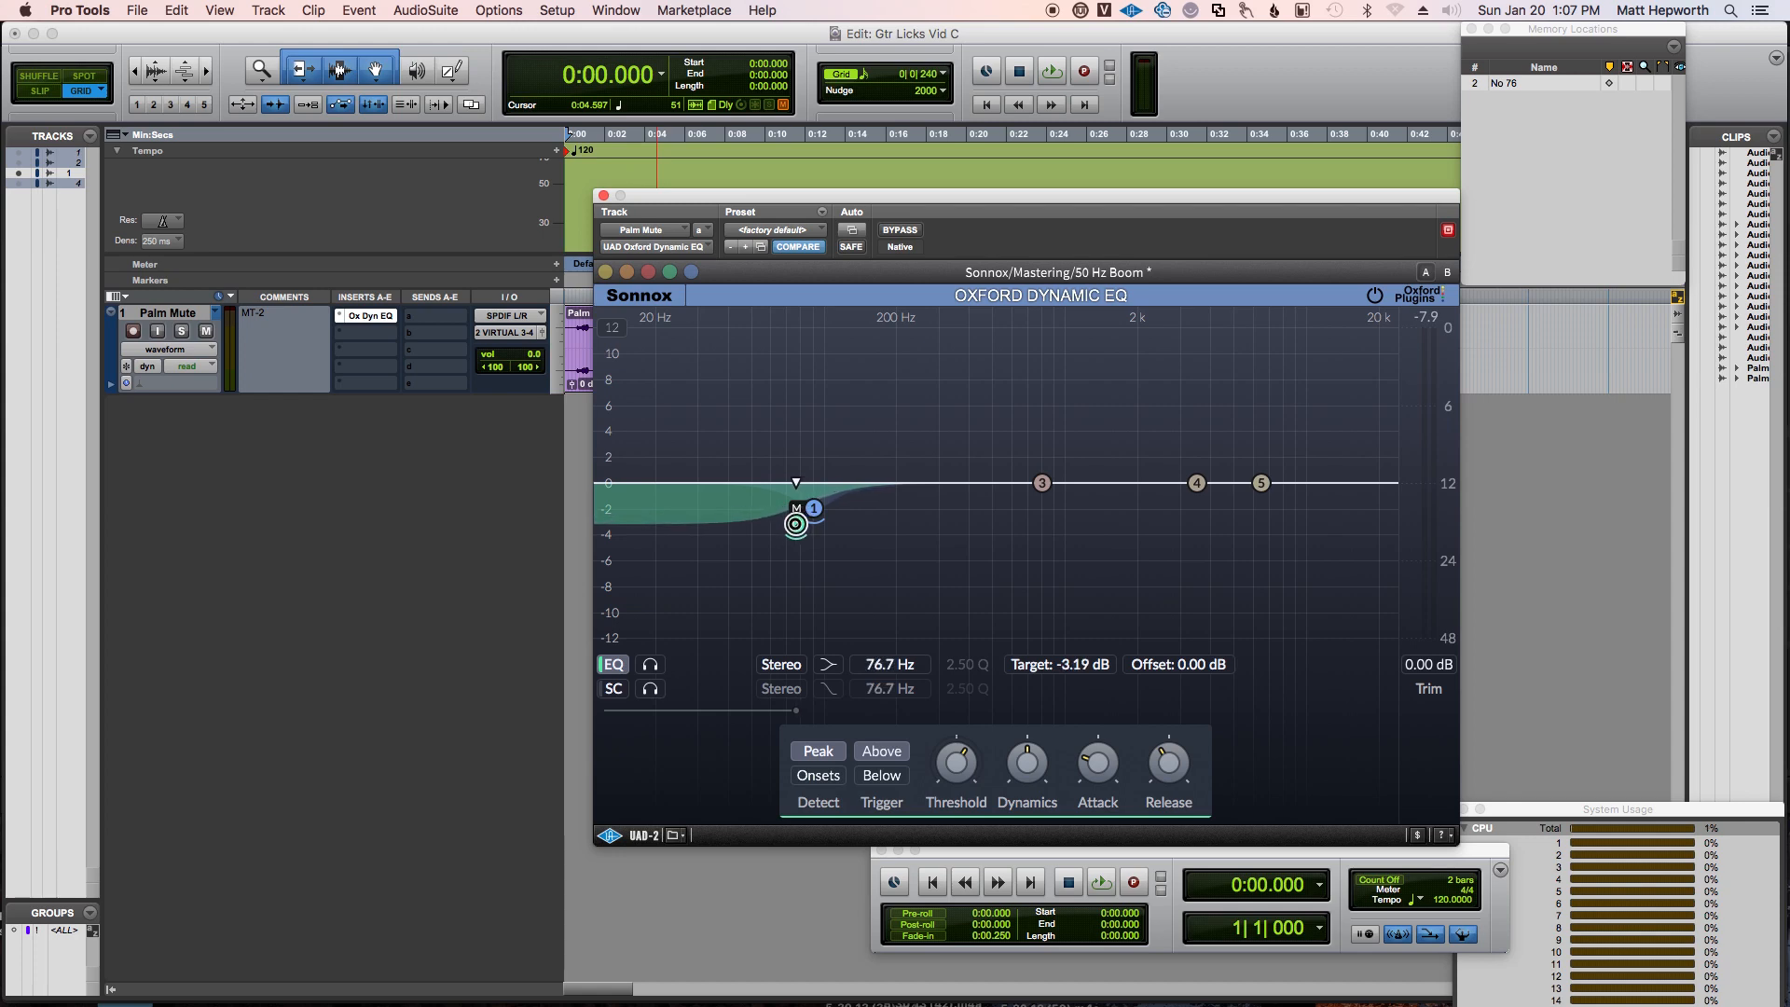
pyautogui.moveTo(1094, 759); pyautogui.dragTo(1095, 775)
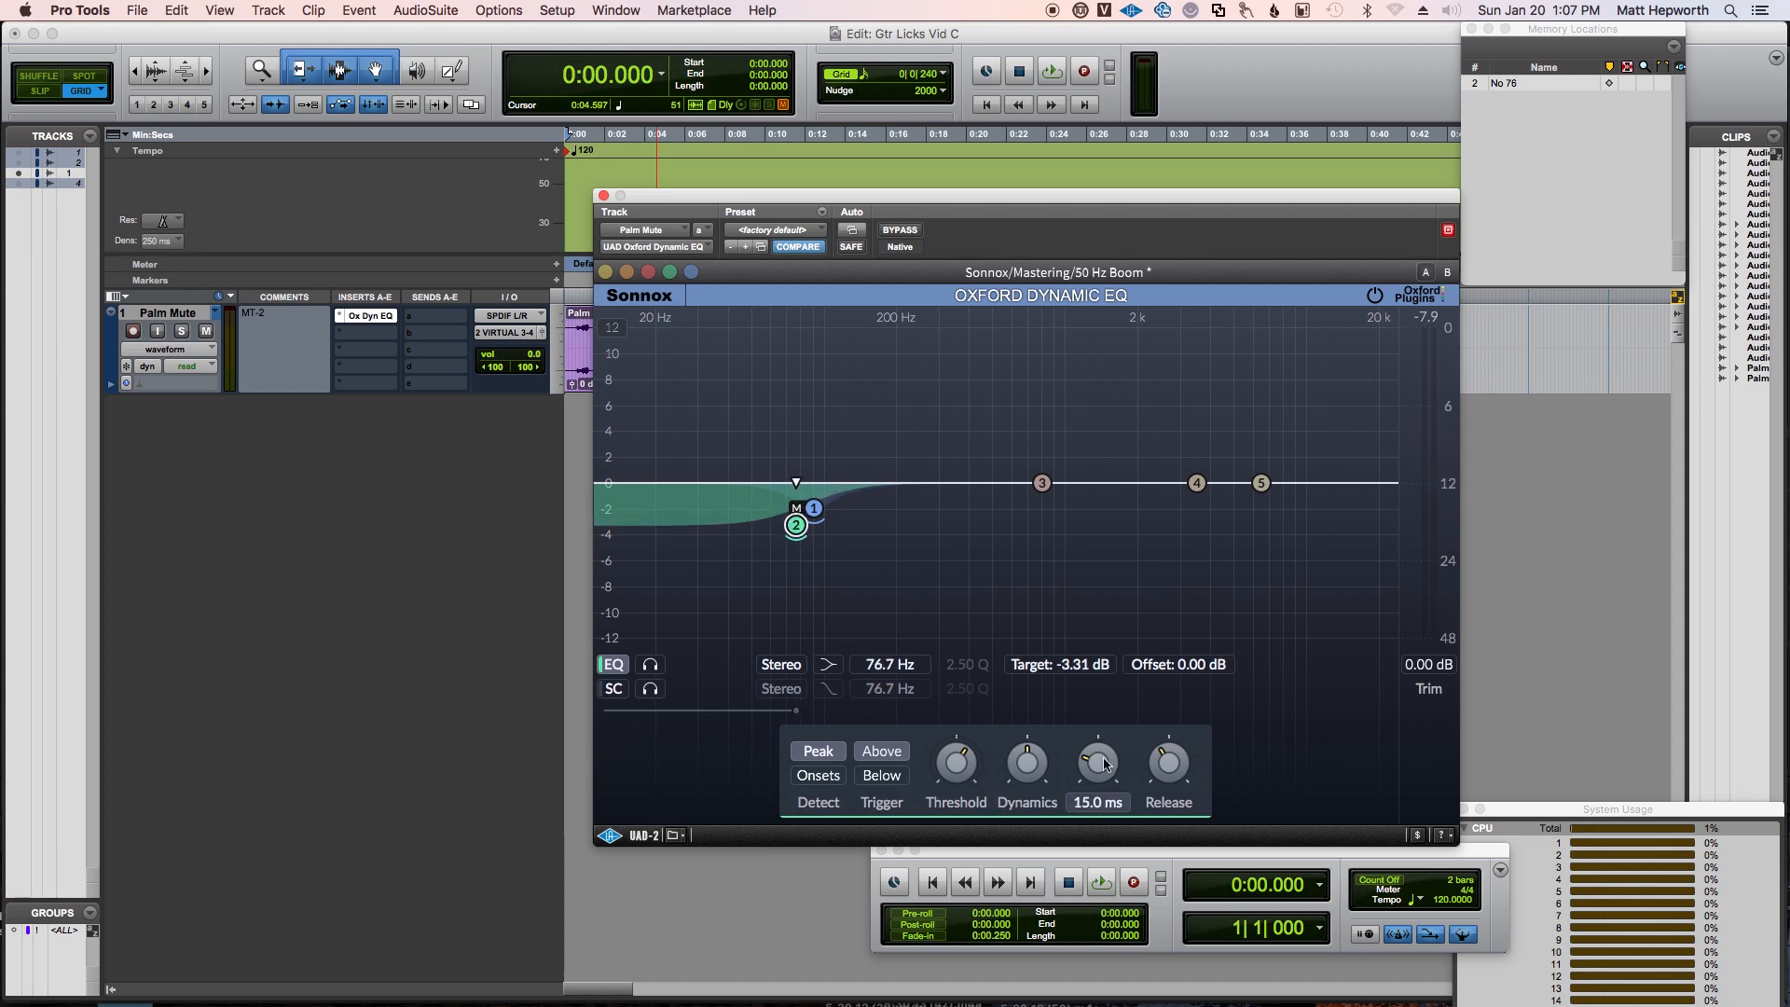
pyautogui.moveTo(1096, 763); pyautogui.dragTo(1101, 737)
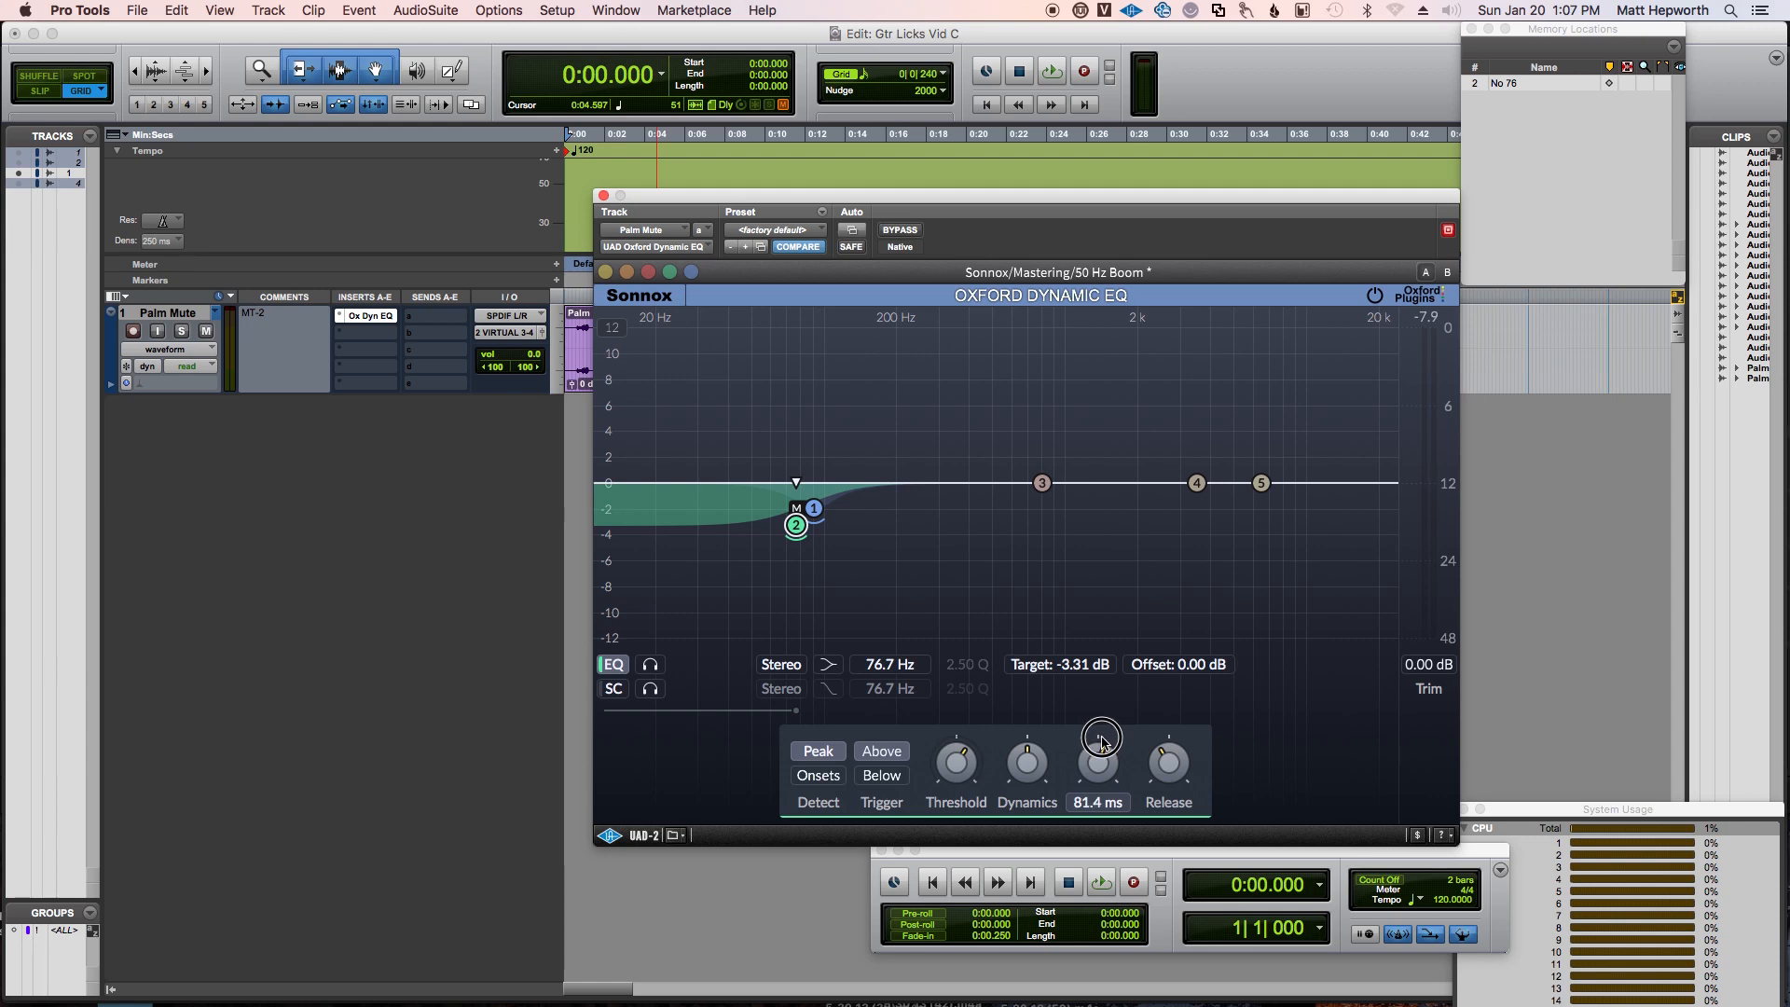
pyautogui.click(1052, 72)
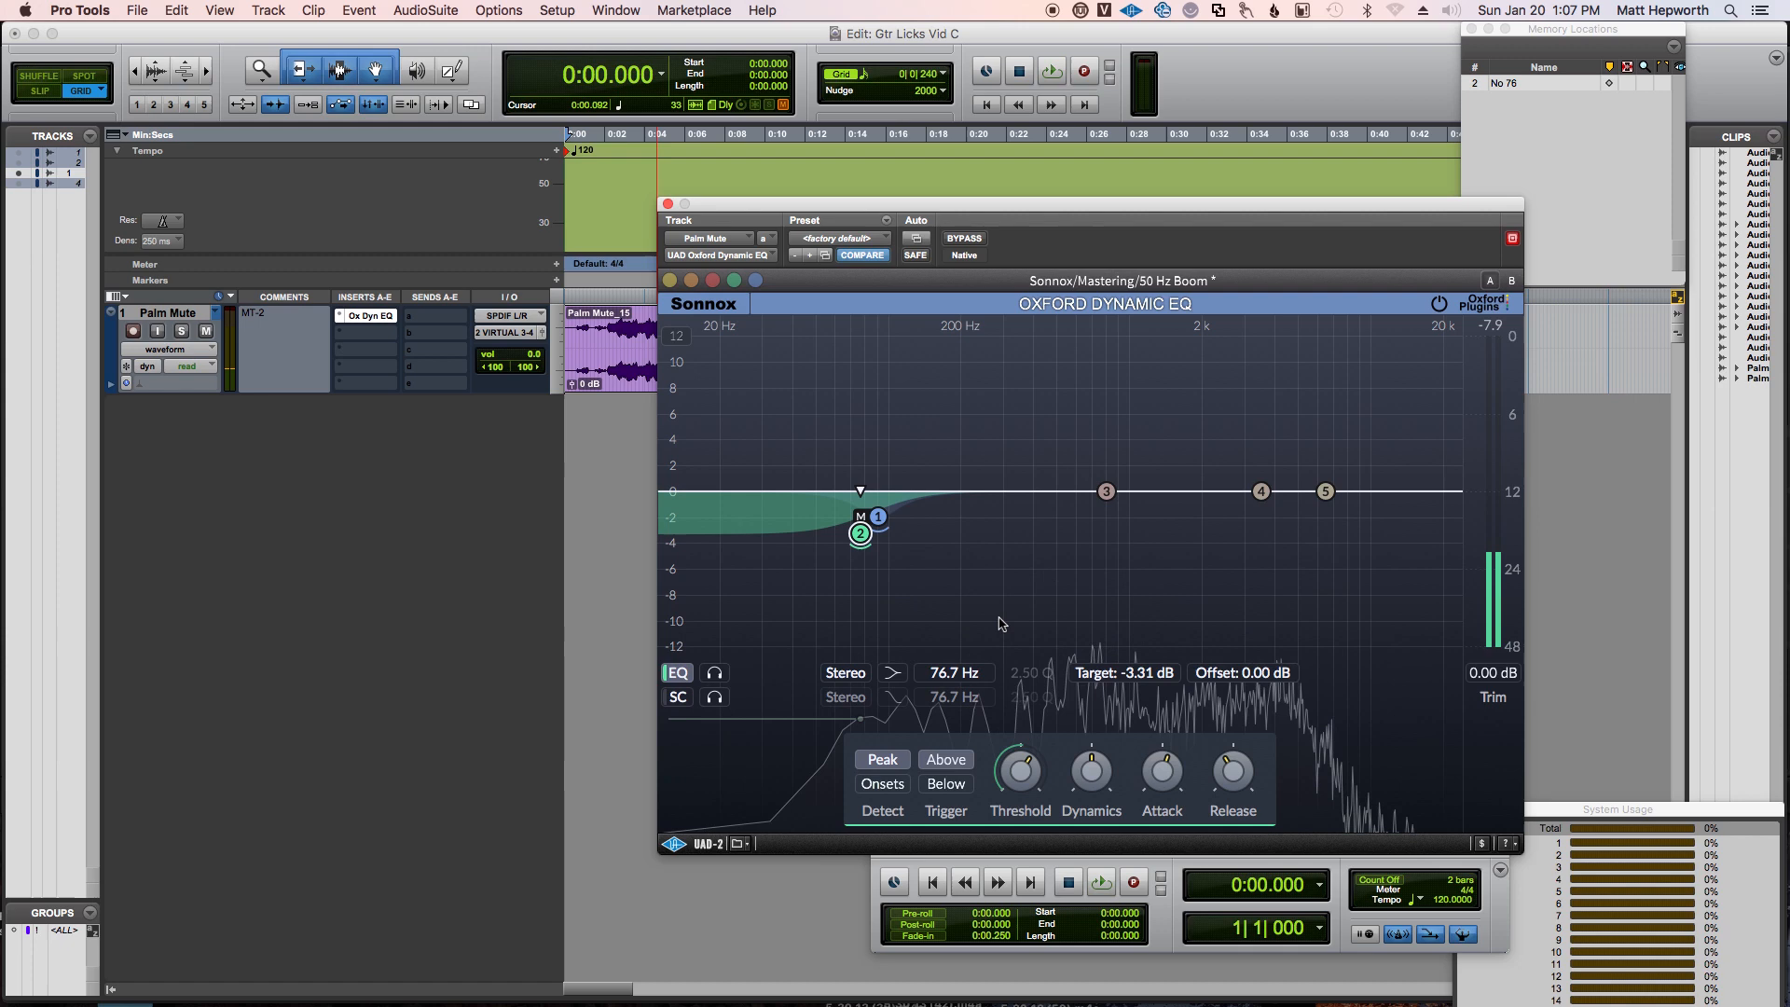
# Step: Lift band 3 about 1 dB near 1666 Hz, adjust its threshold, and audition the take
pyautogui.click(1106, 492)
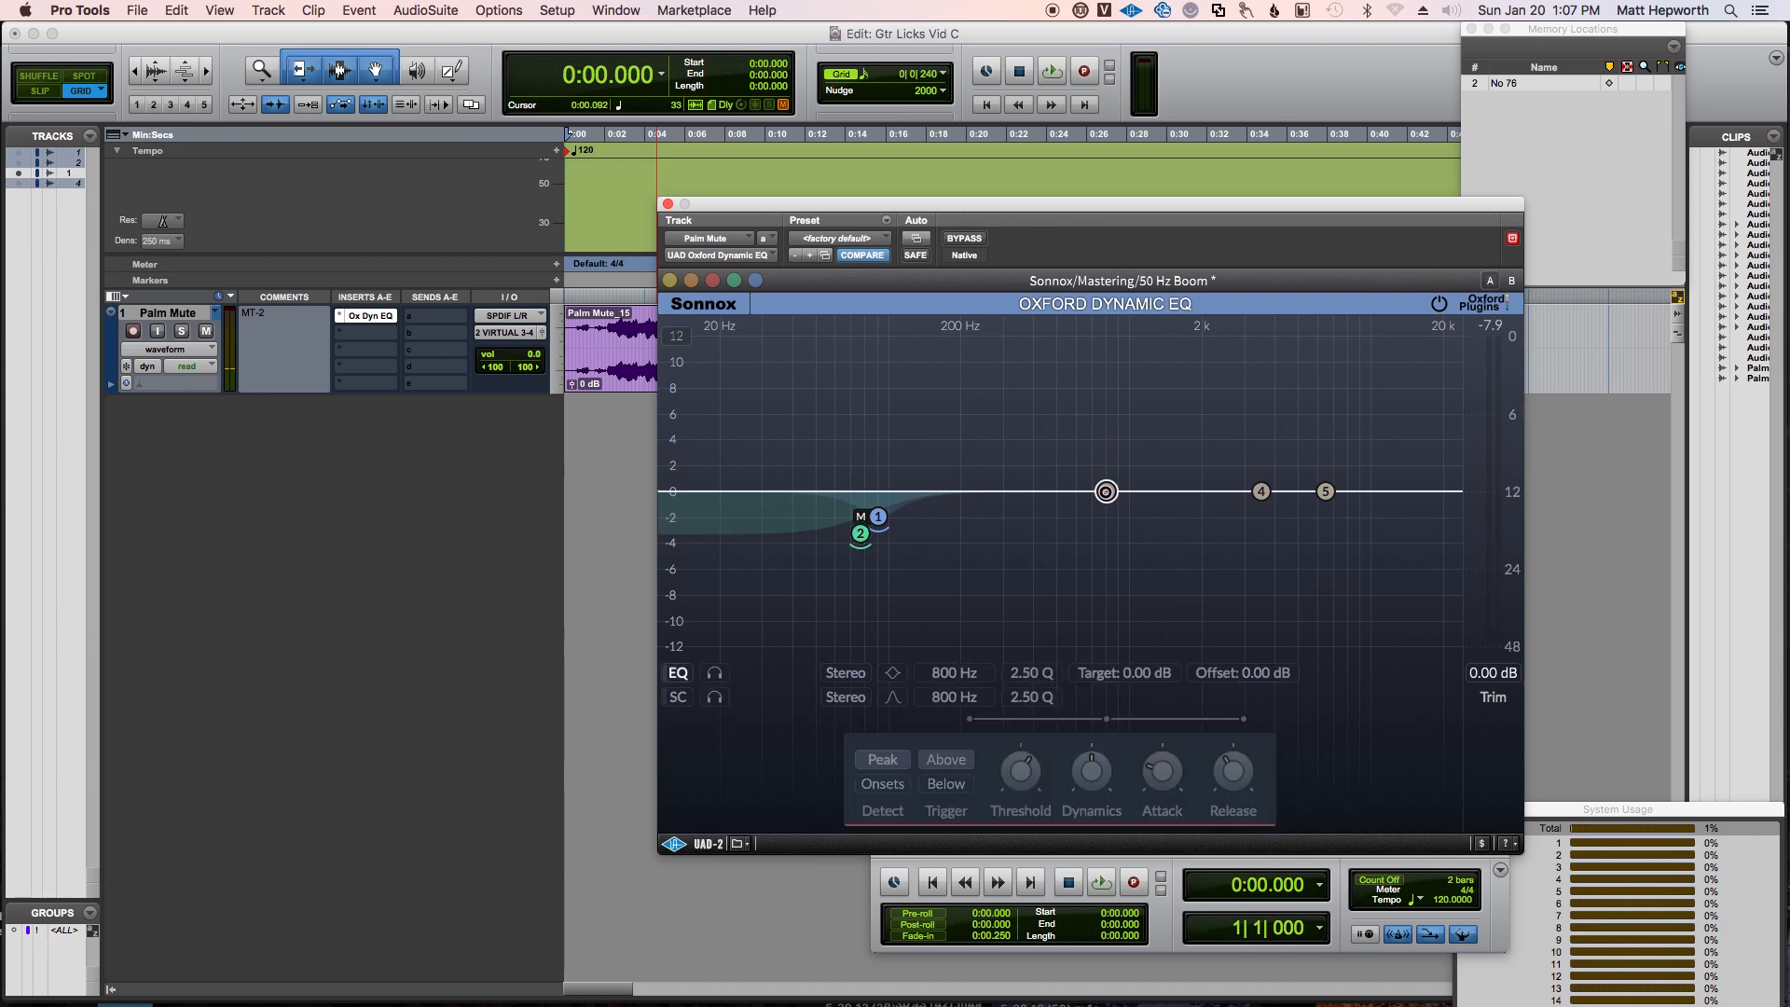
pyautogui.moveTo(1104, 490); pyautogui.dragTo(1134, 478)
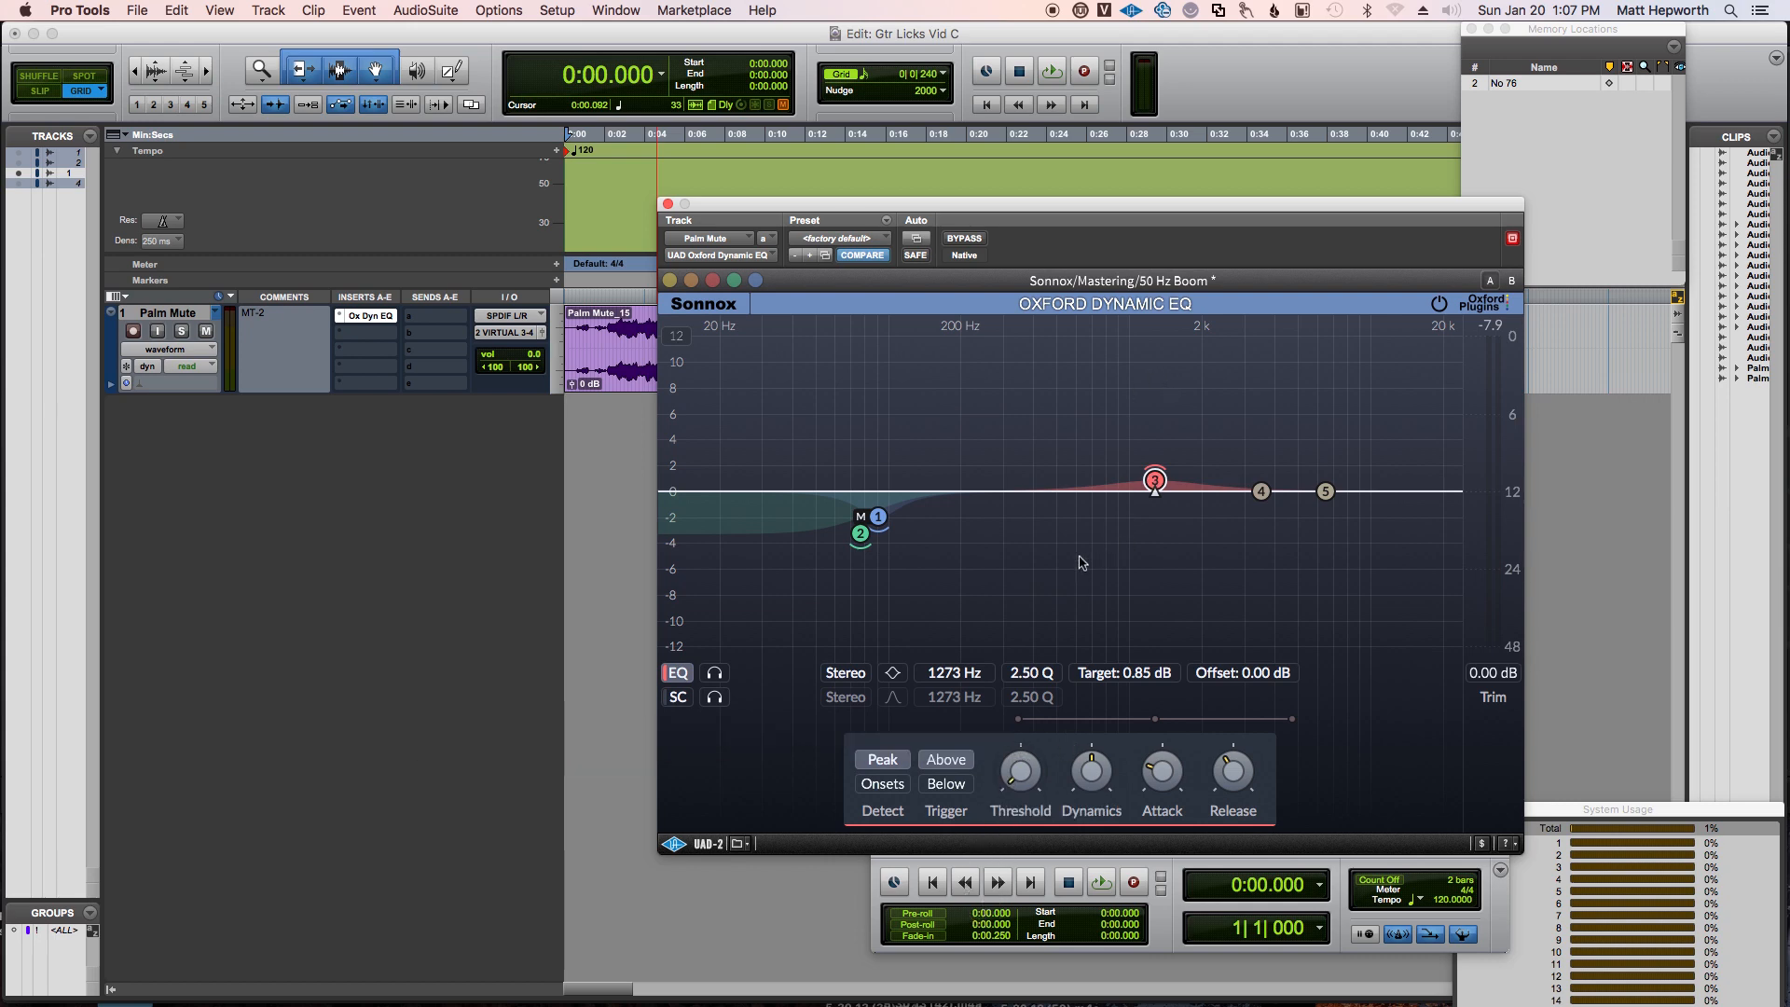
pyautogui.click(1100, 882)
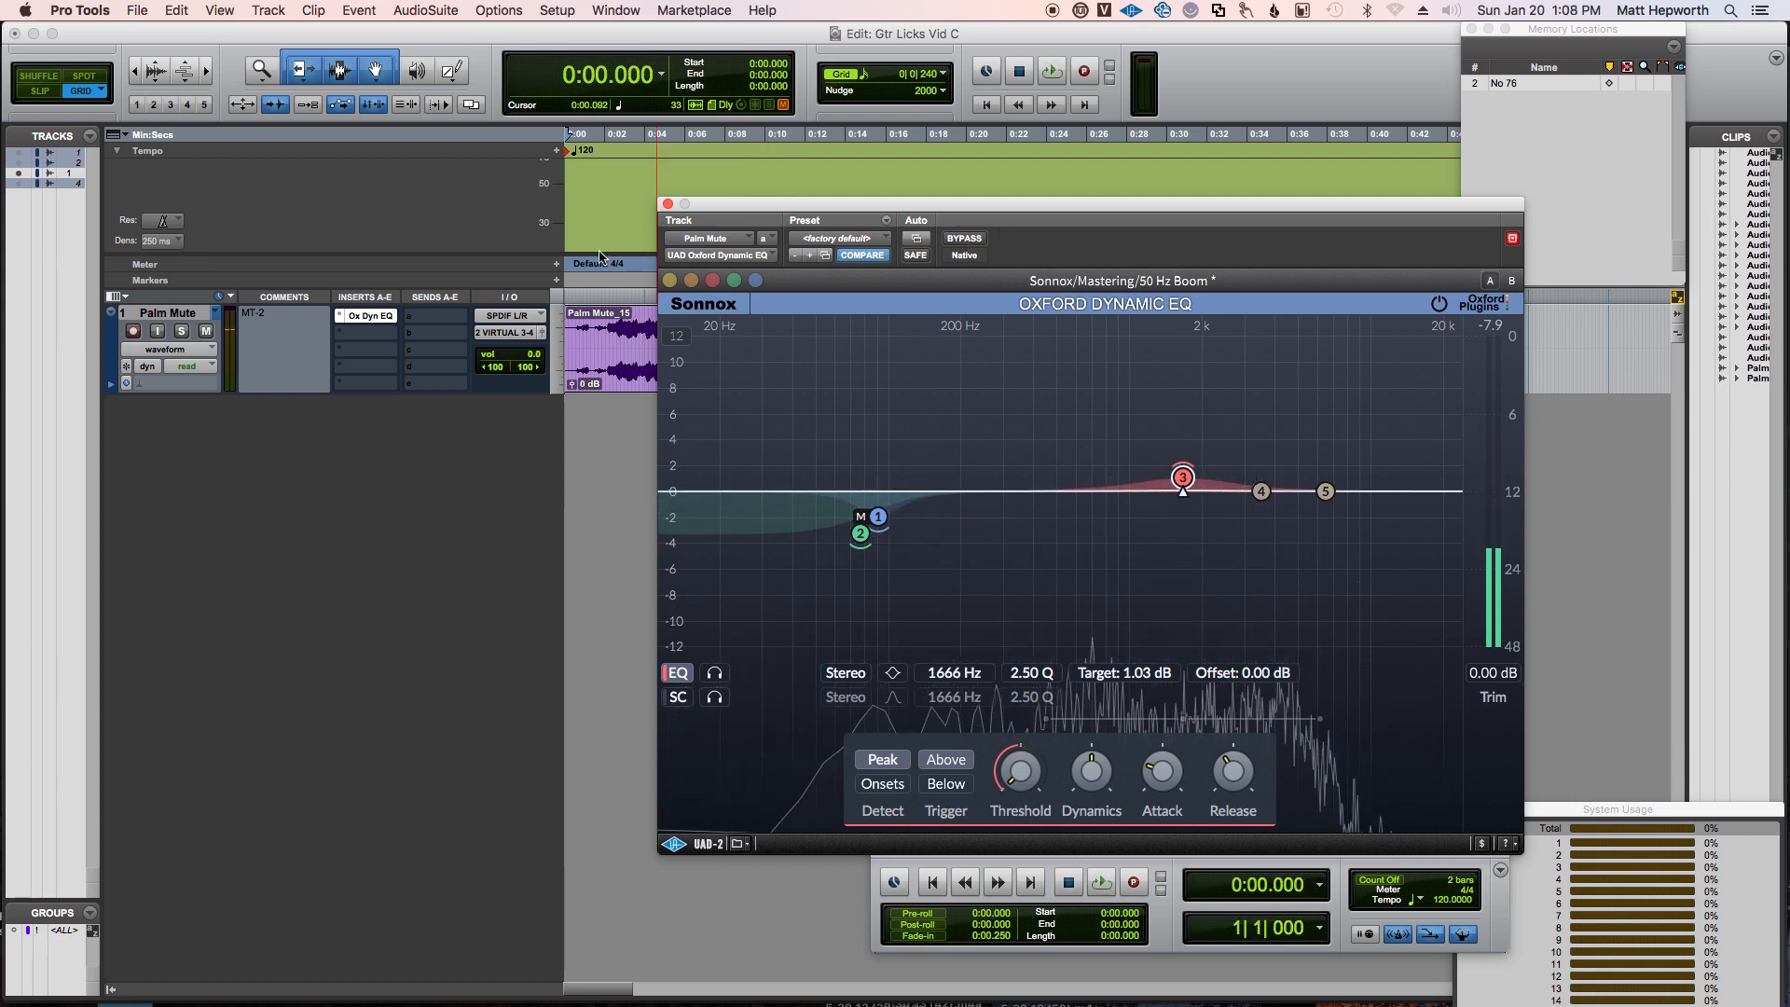
pyautogui.click(895, 880)
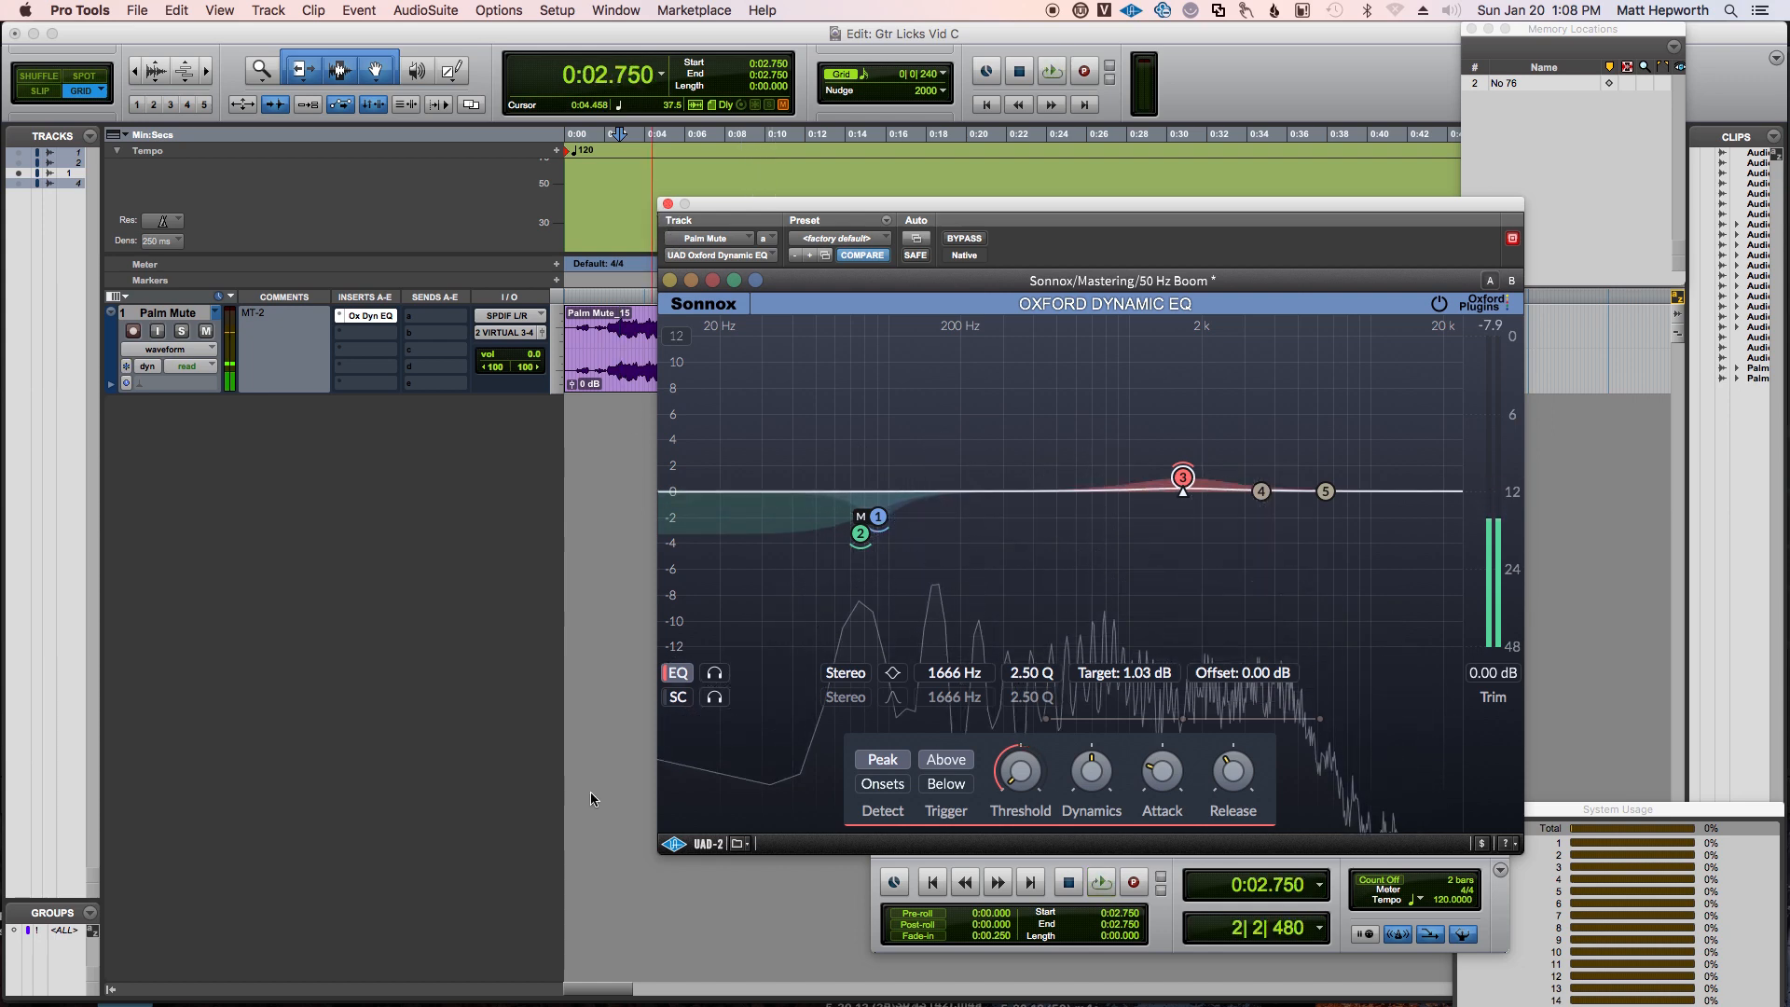
pyautogui.click(738, 843)
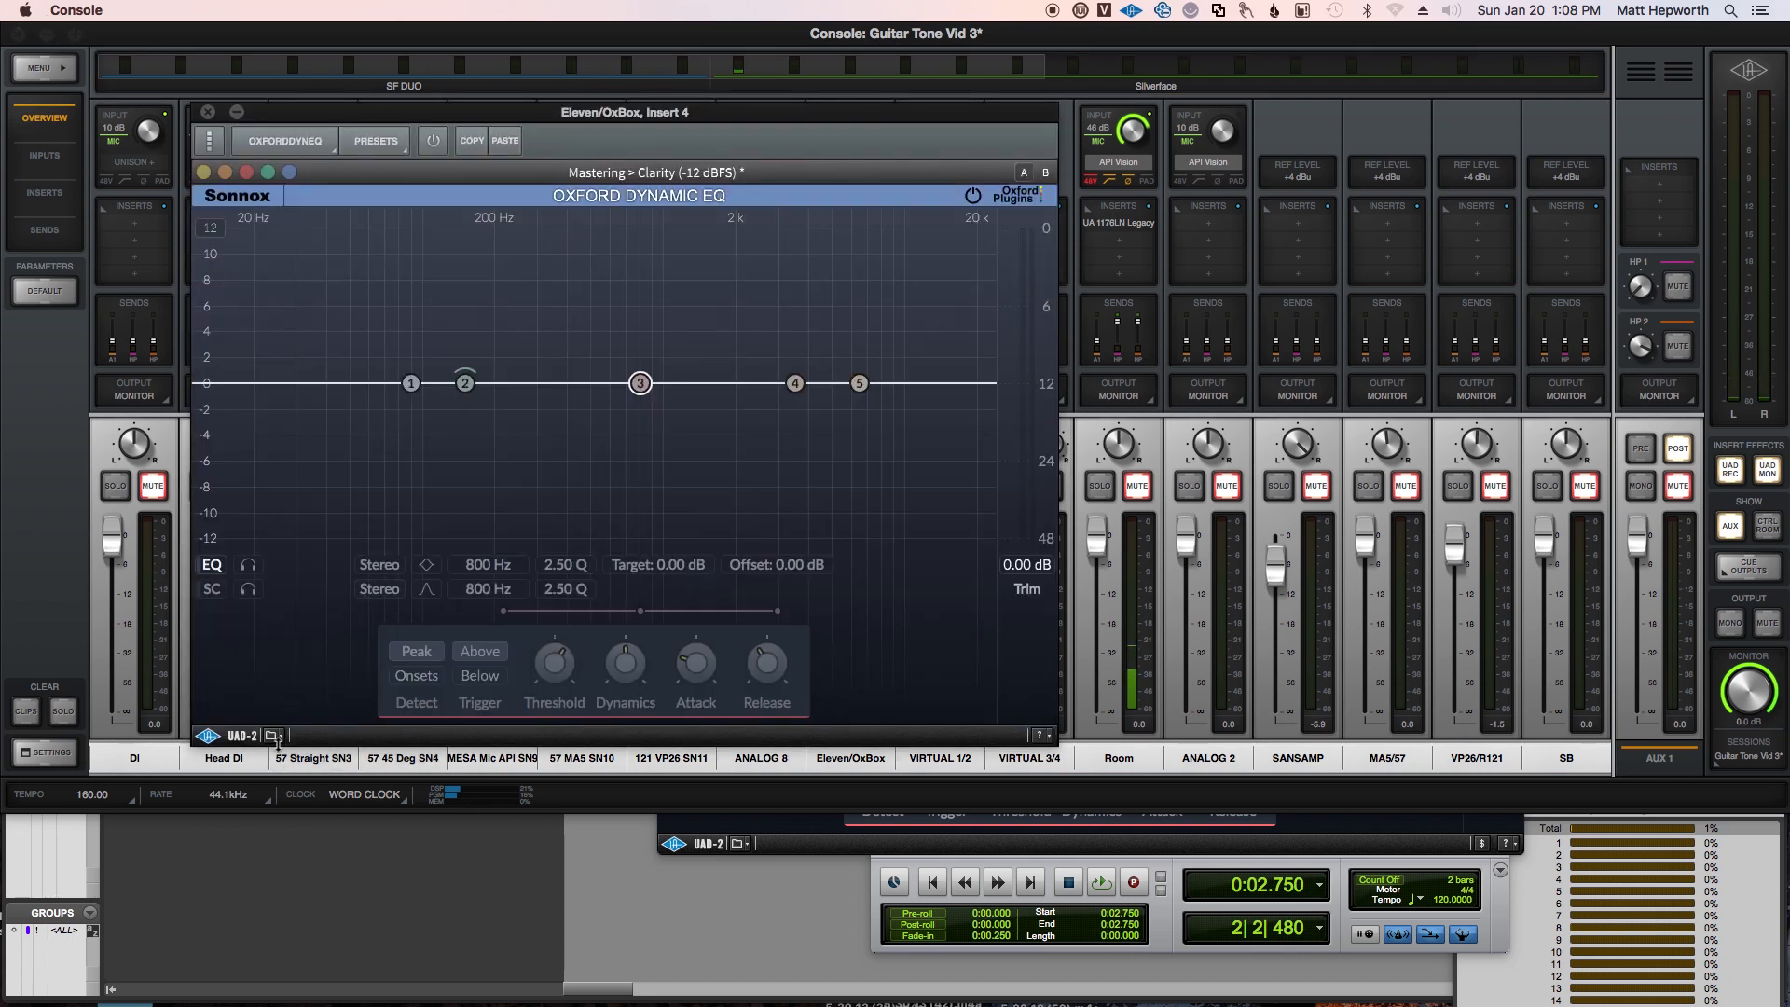
# Step: Paste the copied Pro Tools EQ settings into the Eleven/OxBox insert 4 Oxford Dynamic EQ
pyautogui.moveTo(640, 382); pyautogui.dragTo(717, 367)
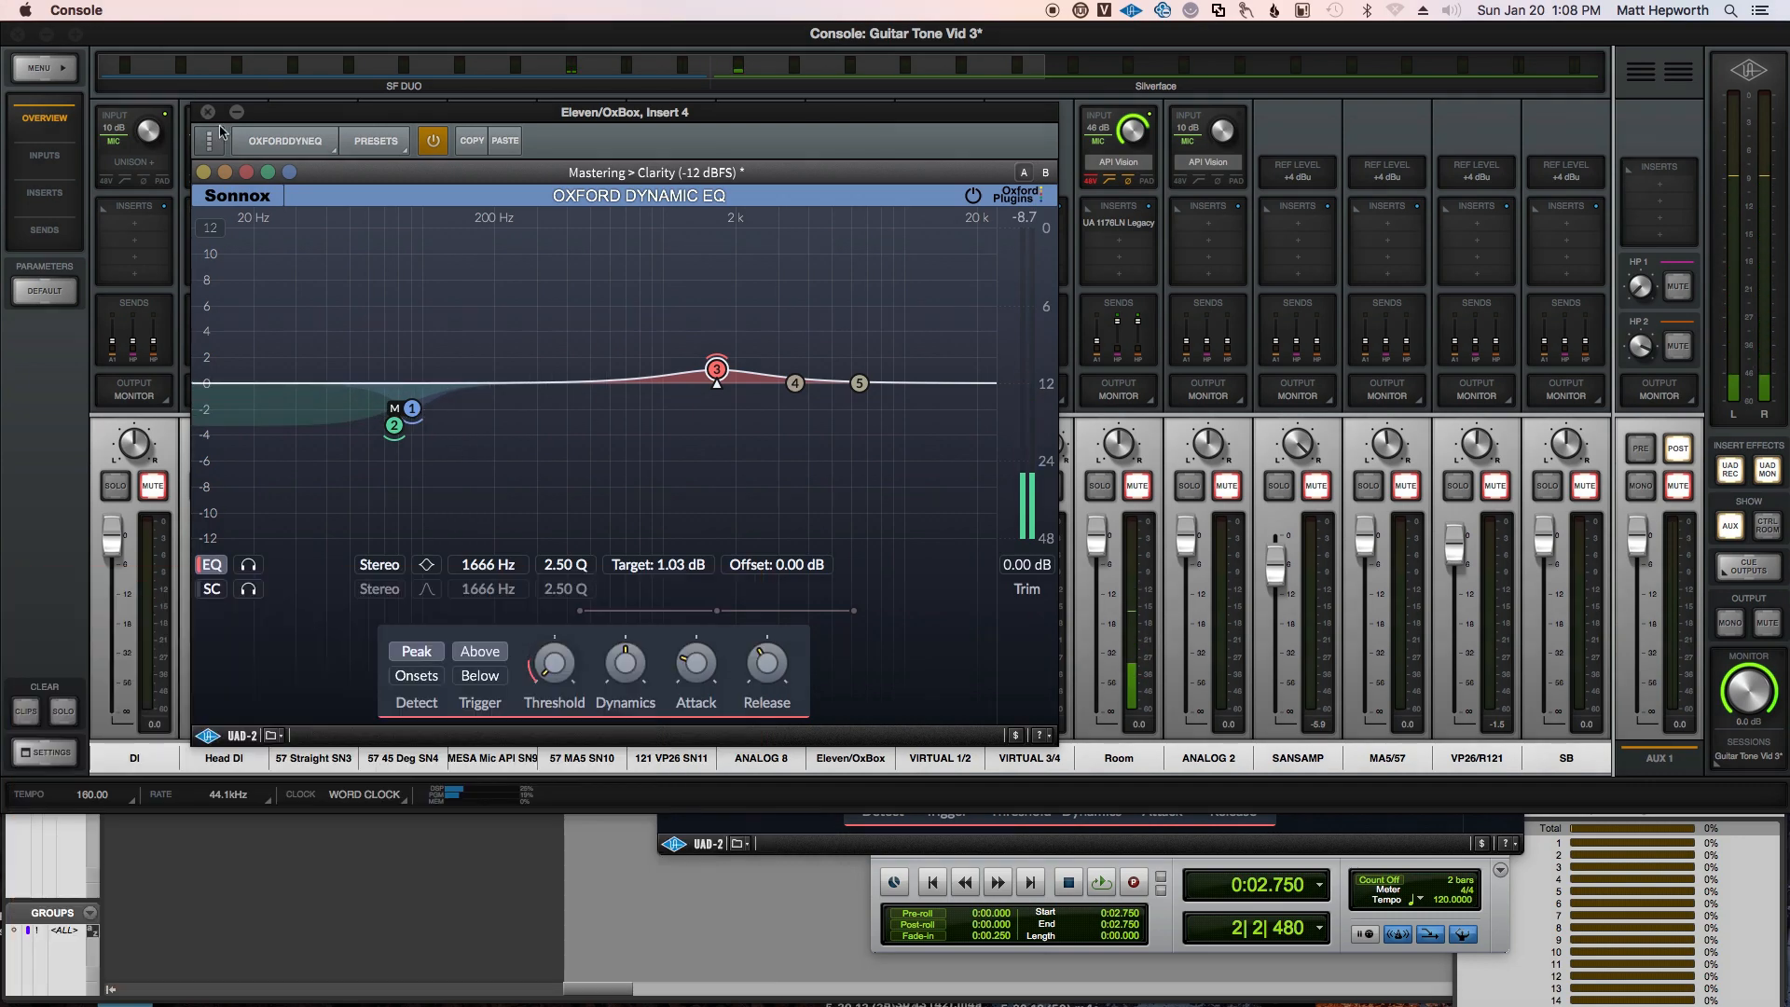
pyautogui.click(207, 111)
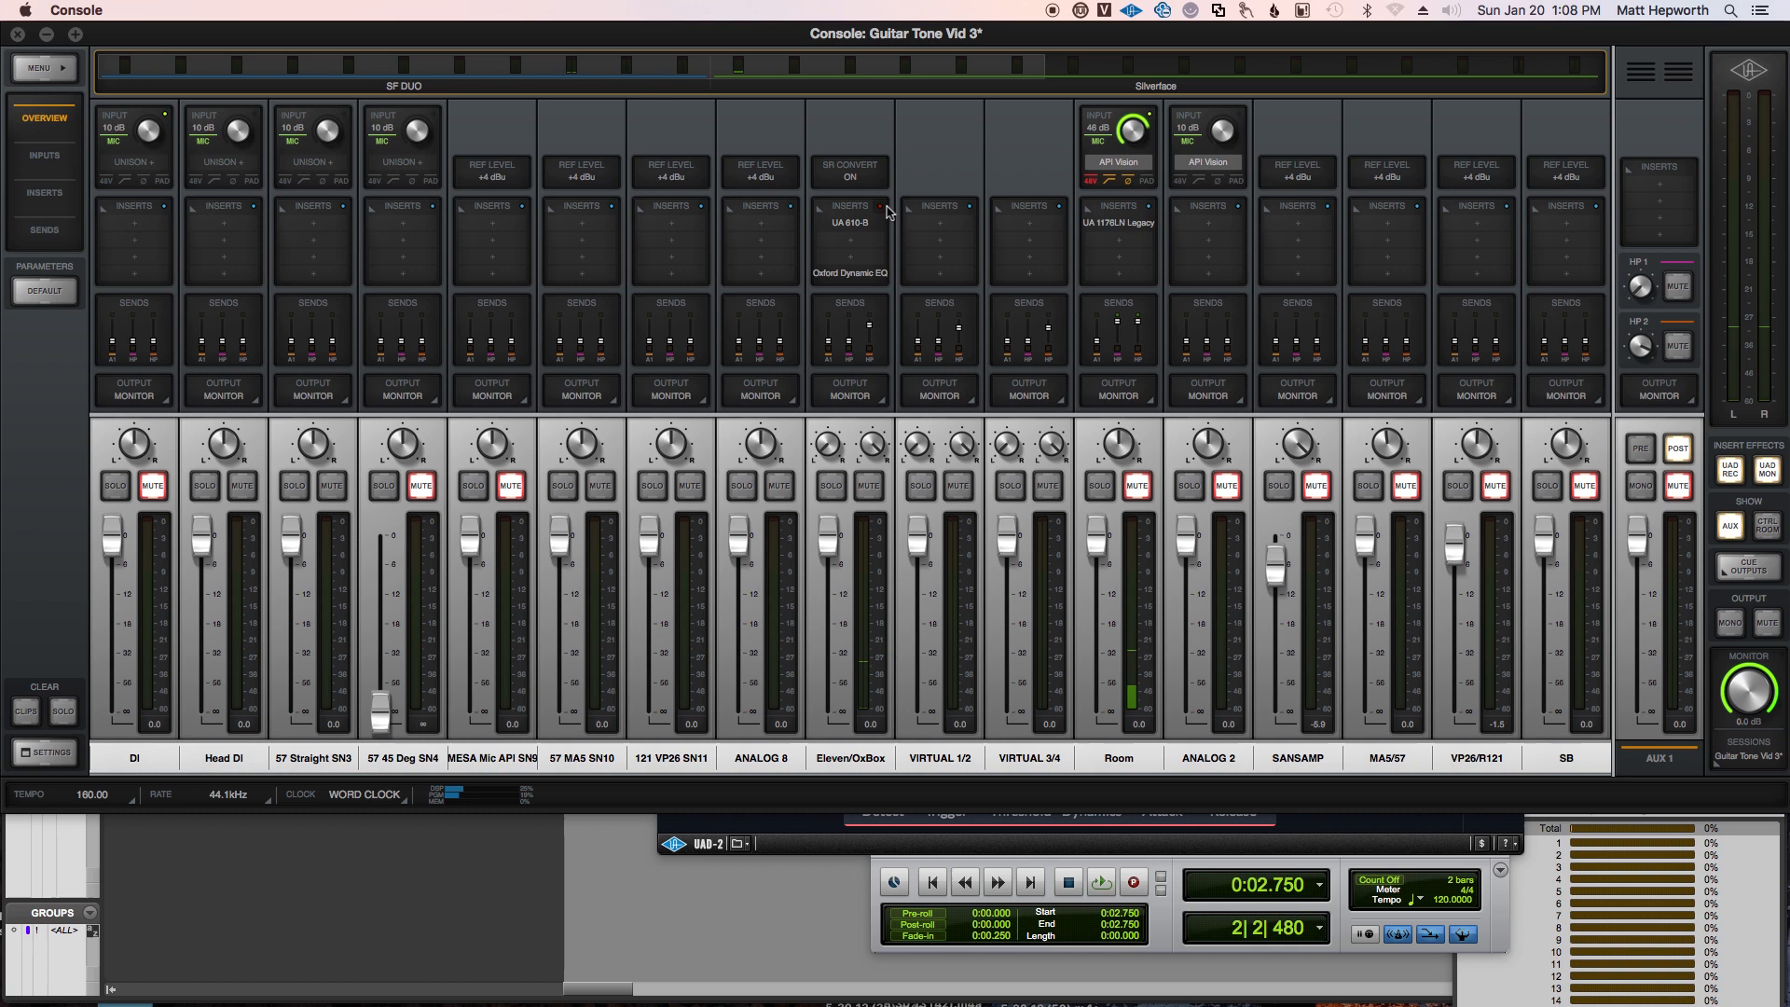
pyautogui.moveTo(1005, 481)
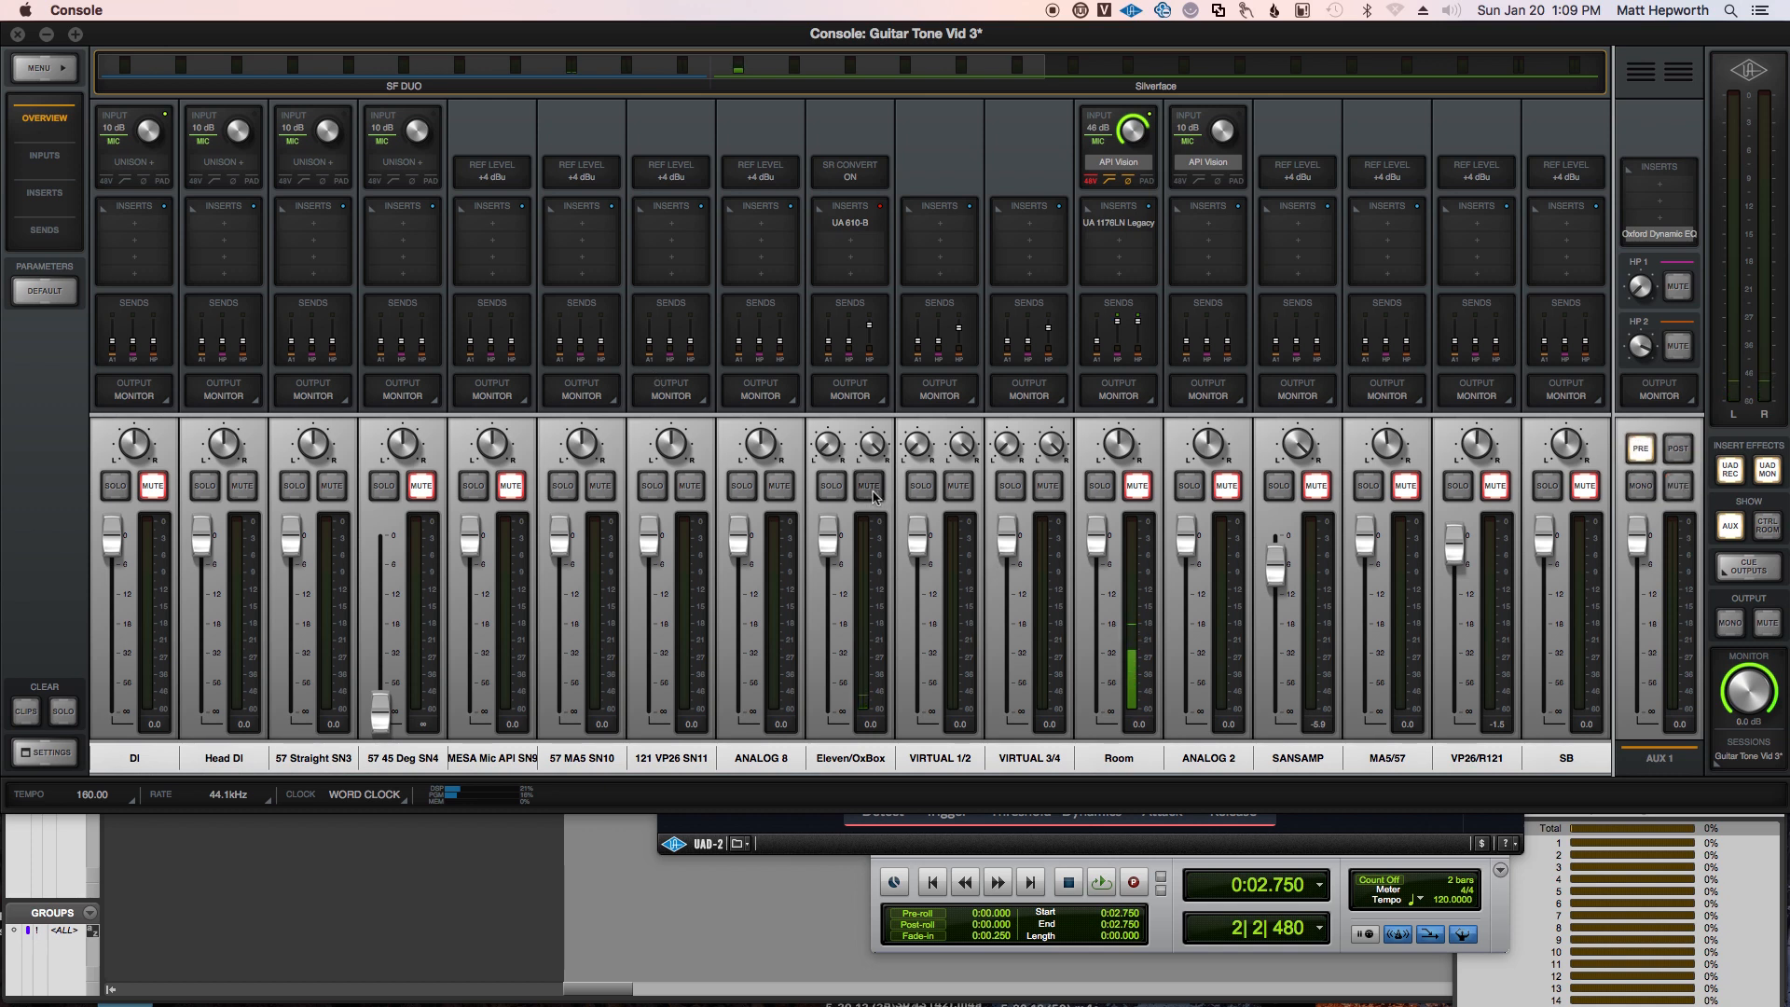
# Step: Raise the Eleven/OxBox AUX 1 send and confirm the matched EQ now sits on AUX 1
pyautogui.click(851, 302)
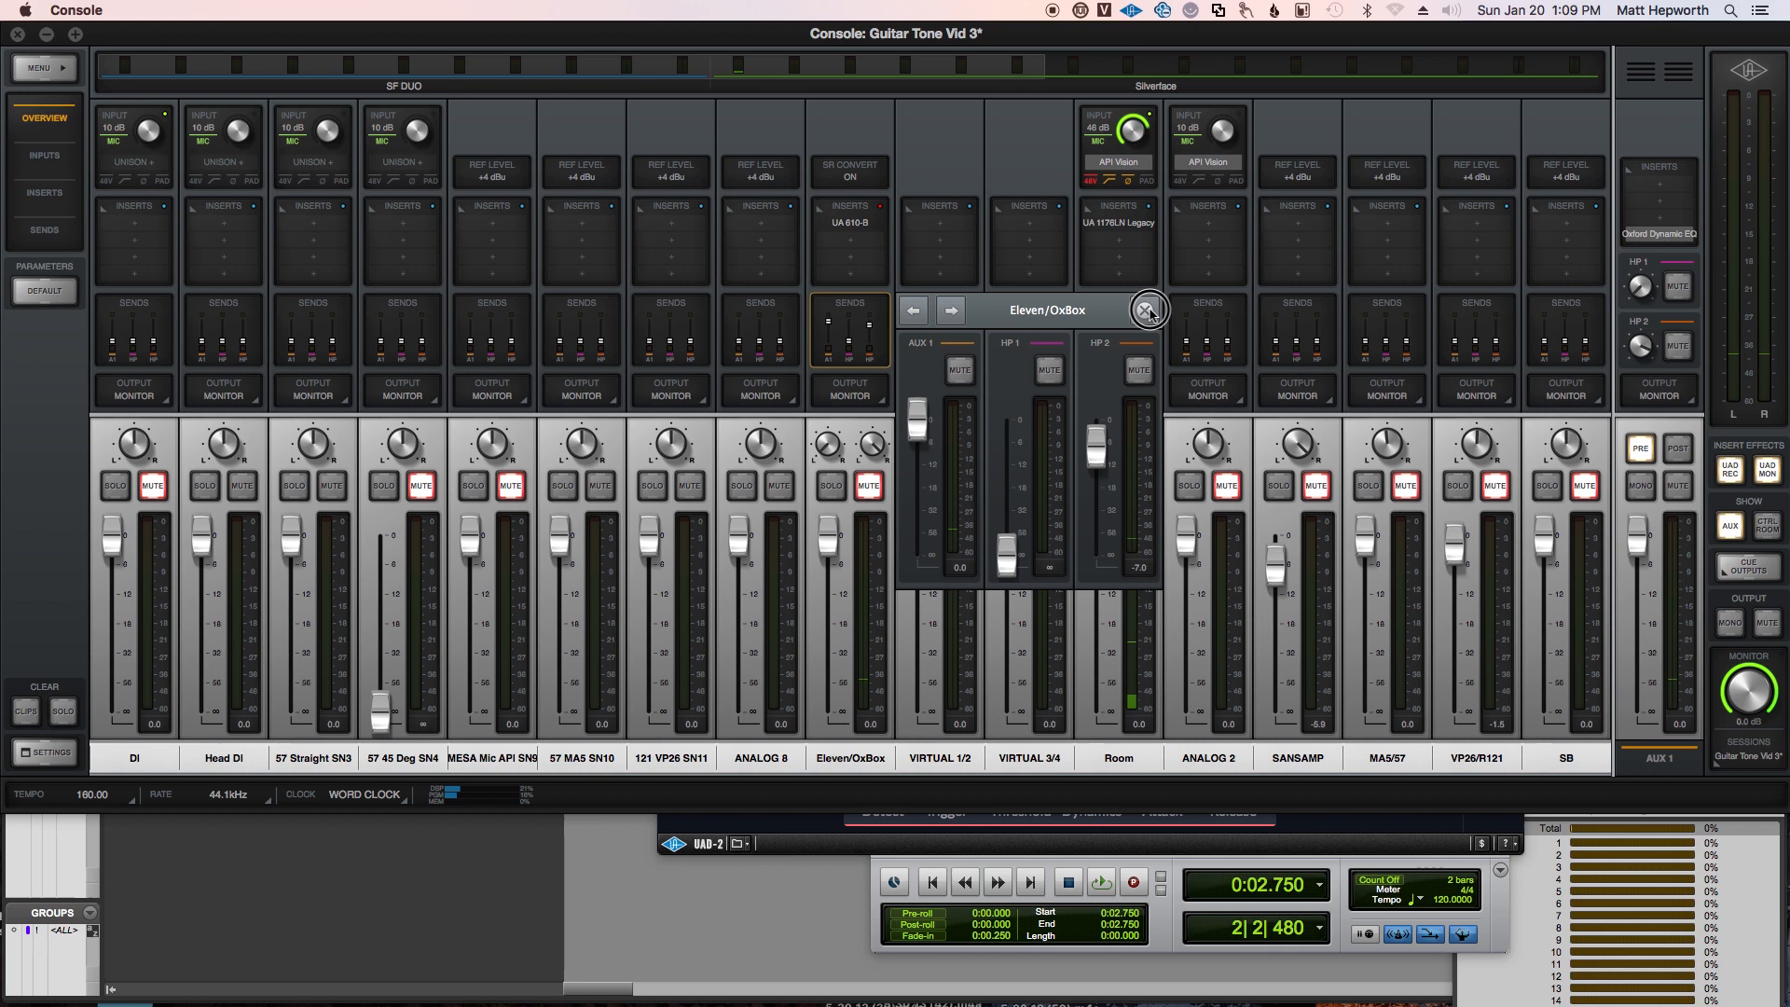
pyautogui.click(1138, 370)
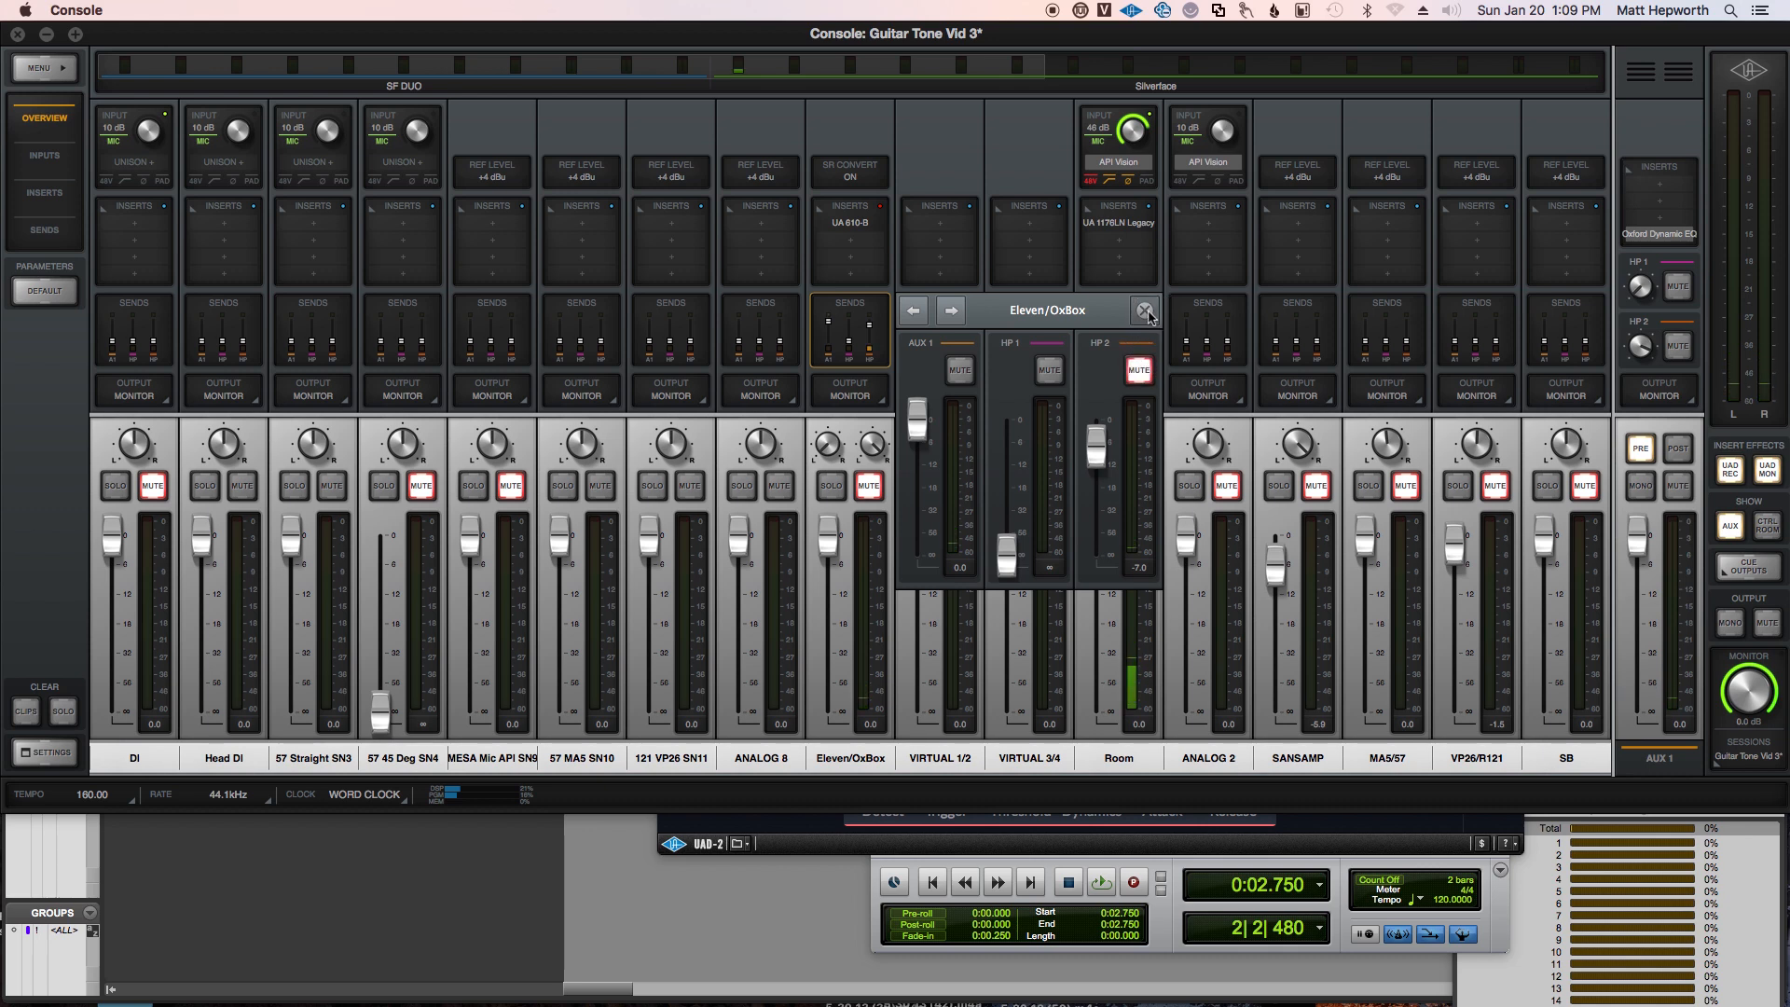
pyautogui.click(1145, 309)
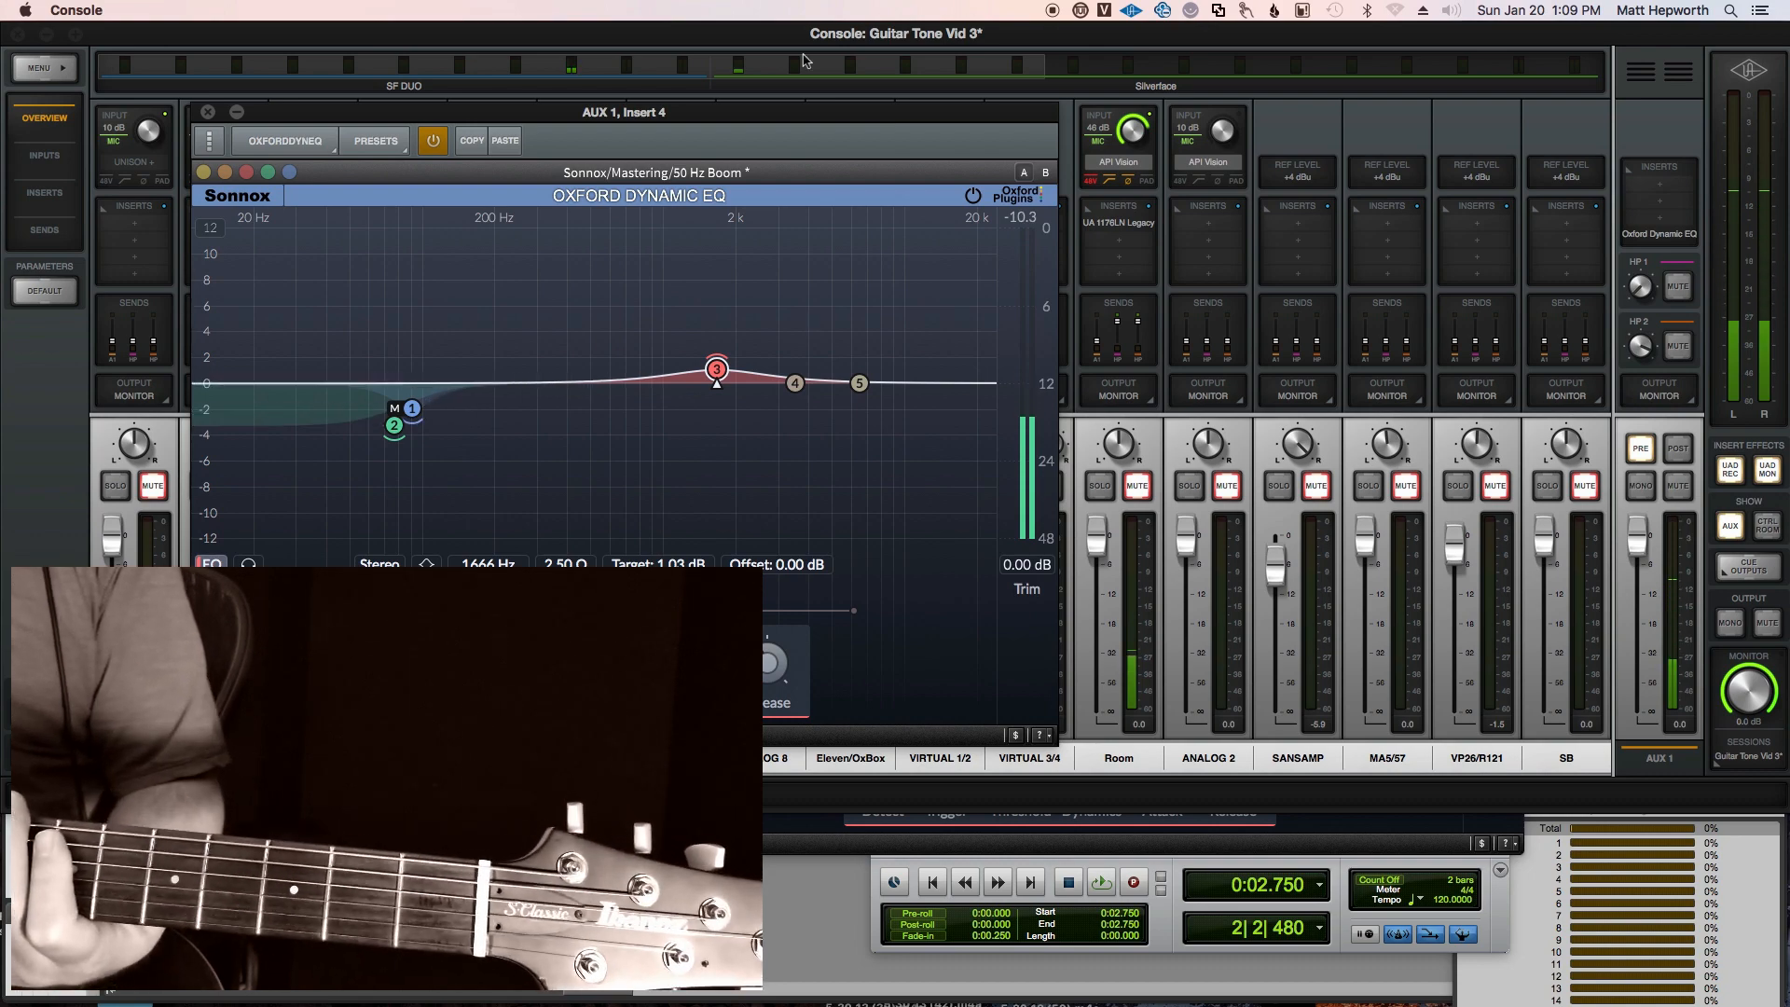
pyautogui.click(209, 140)
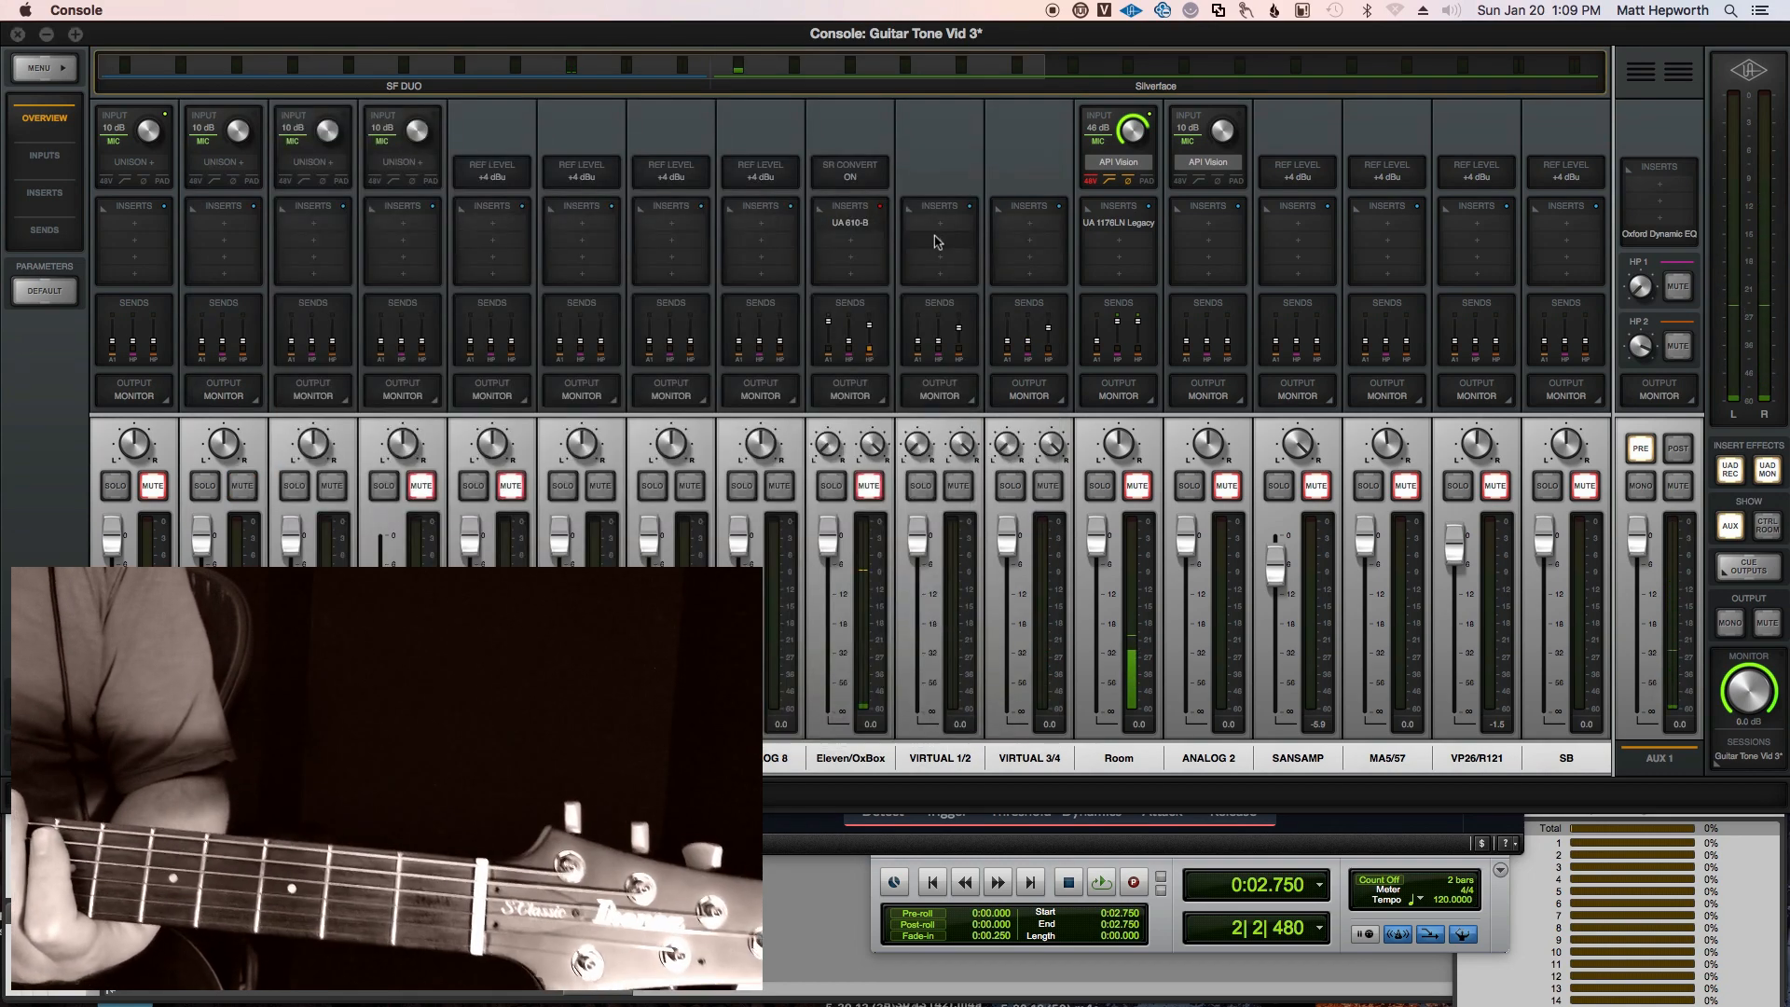